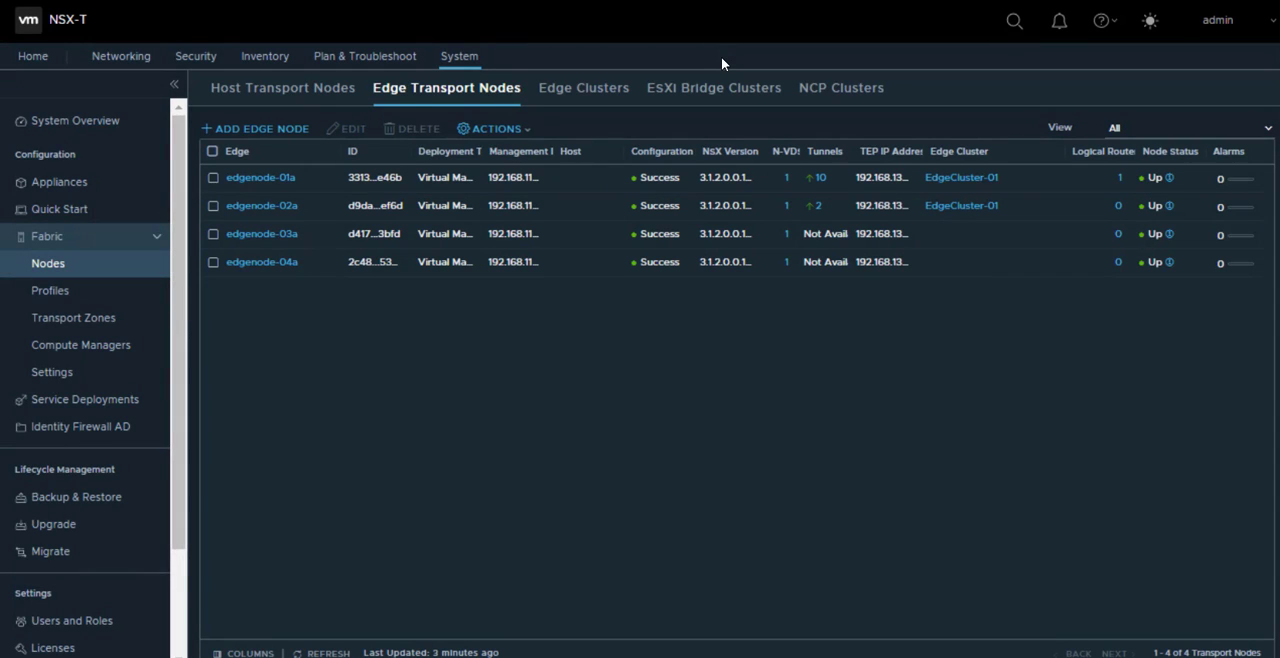
pyautogui.moveTo(120, 56)
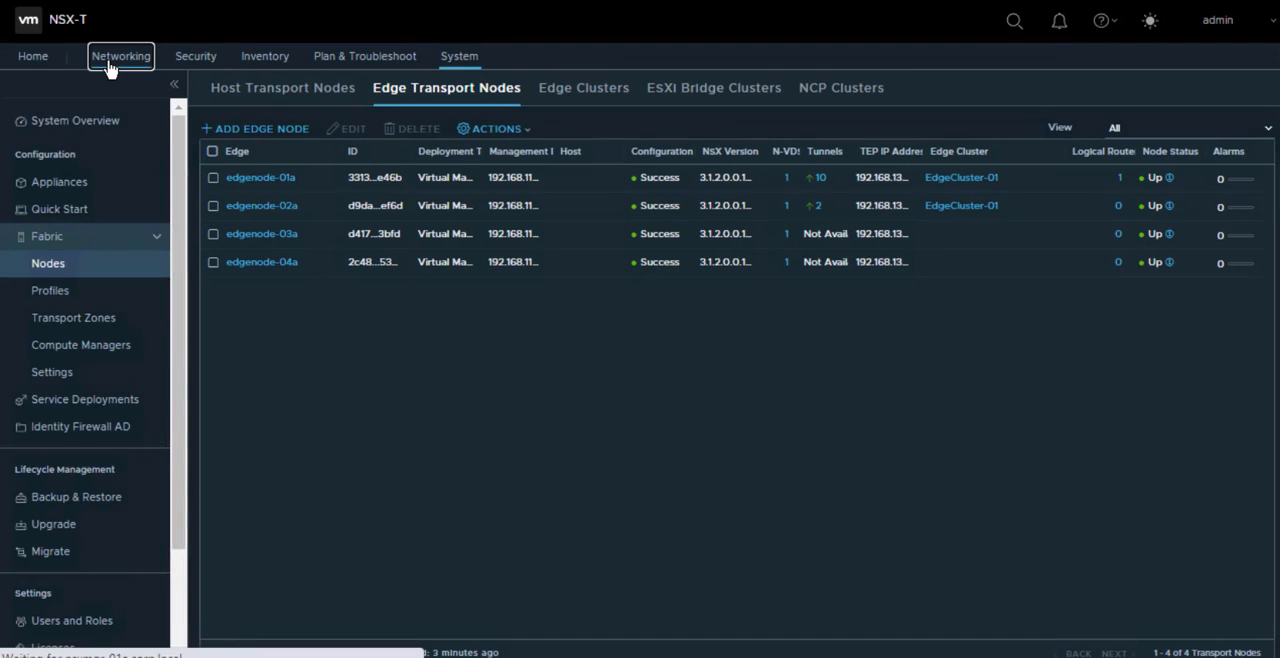
# Expand T0-GW-01 under Networking > Tier-0 Gateways to reveal EdgeCluster-01, BGP enabled and OSPF disabled
pyautogui.click(120, 56)
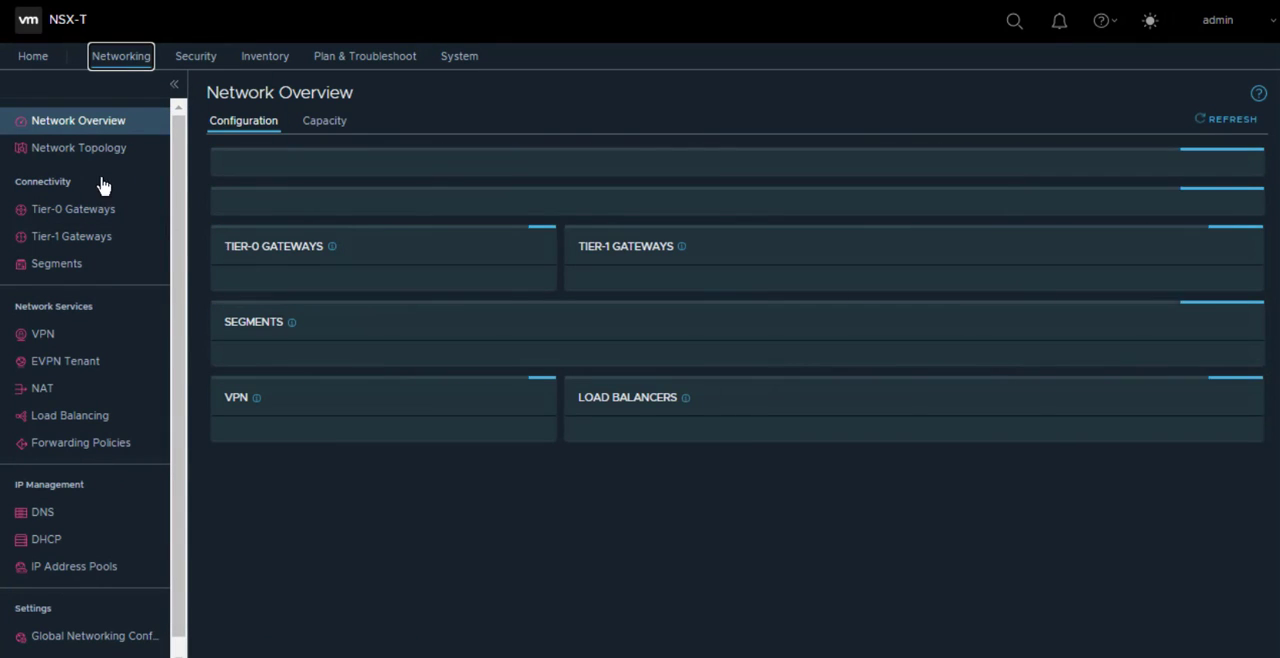
pyautogui.click(72, 208)
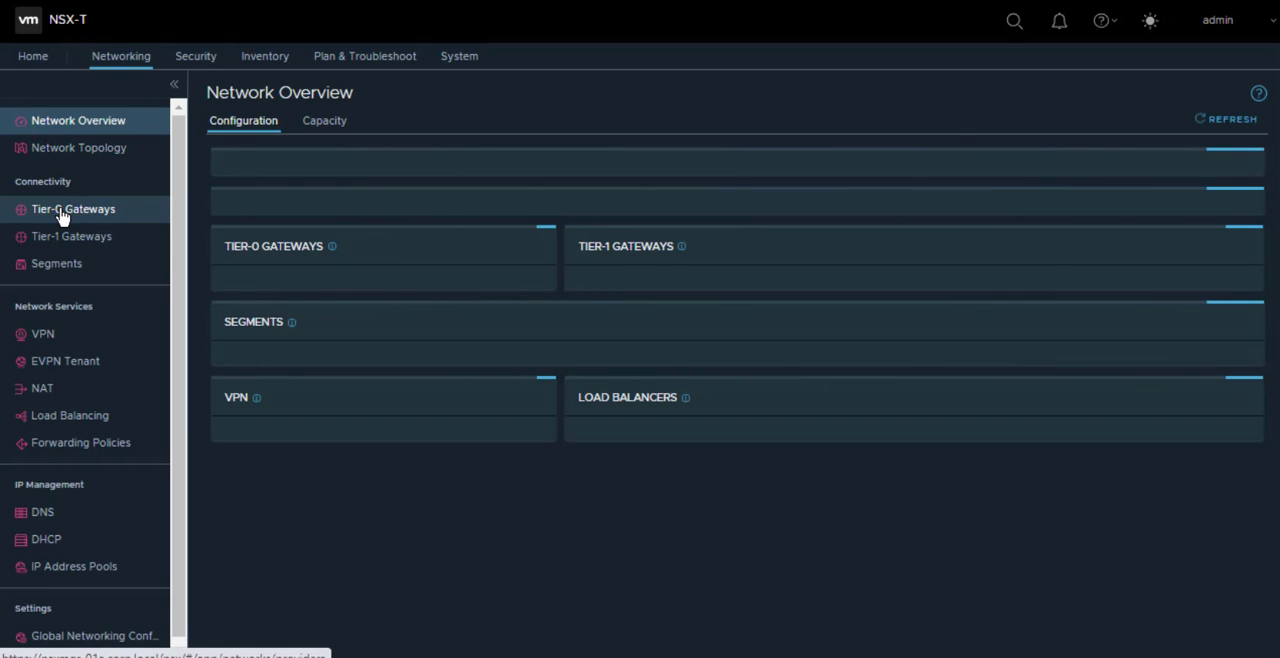
pyautogui.click(72, 208)
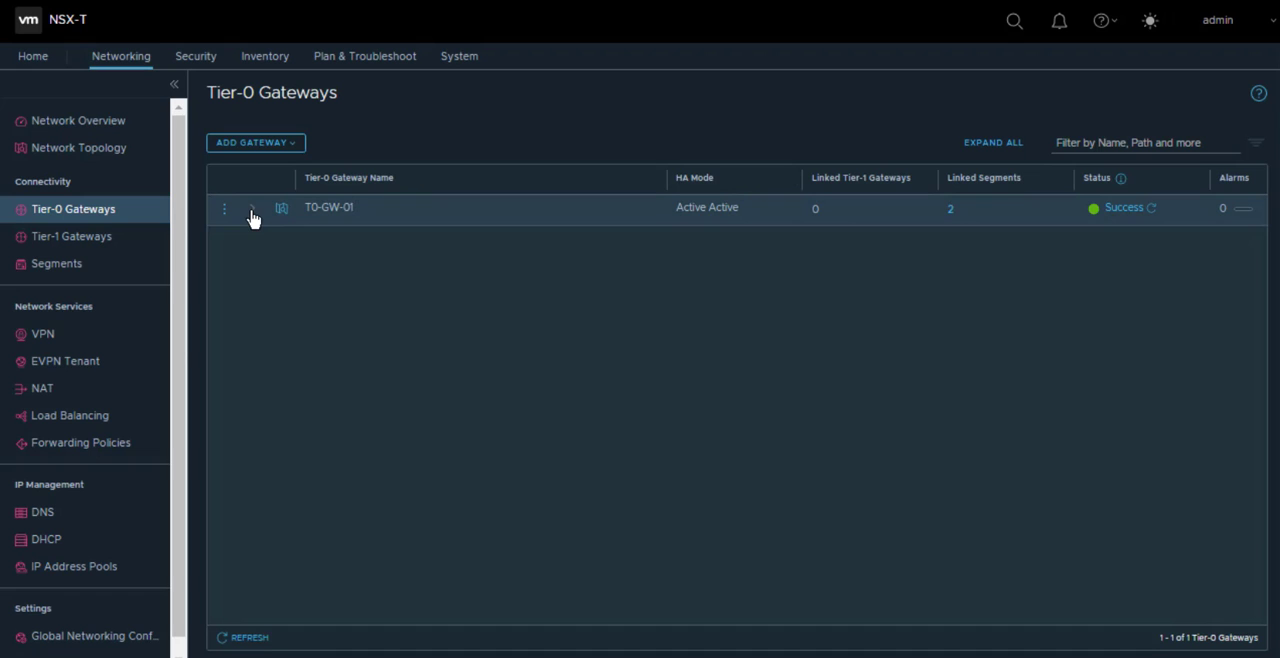
pyautogui.click(252, 208)
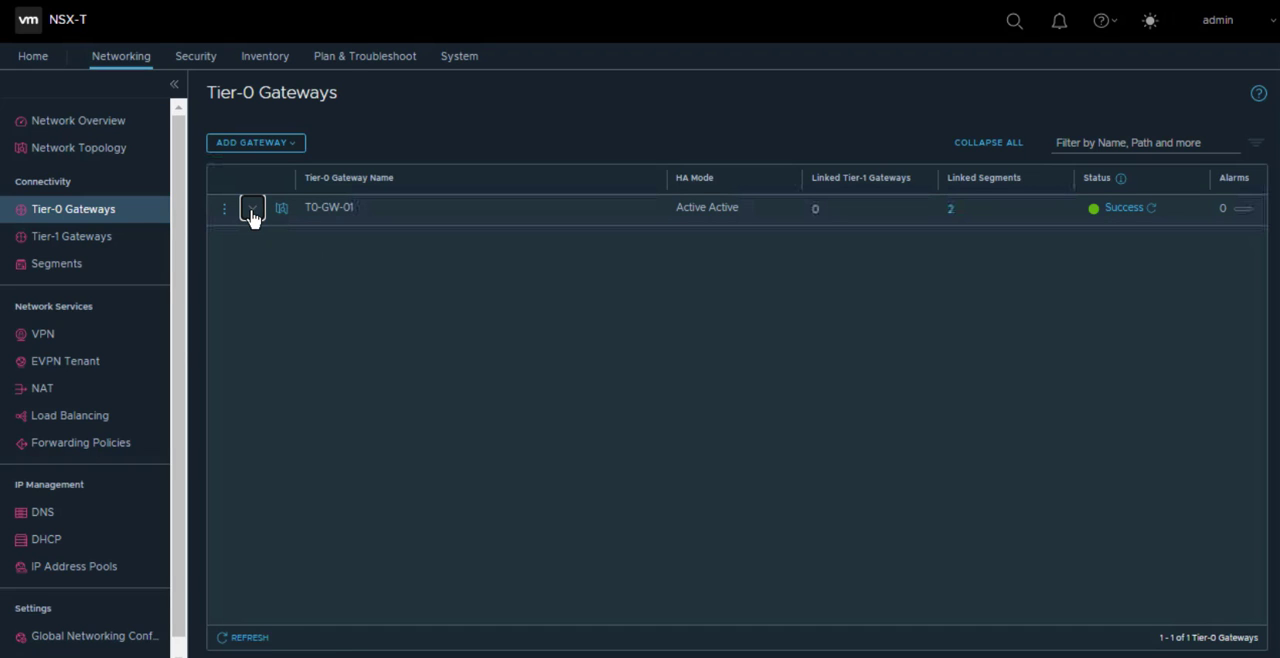
pyautogui.click(252, 208)
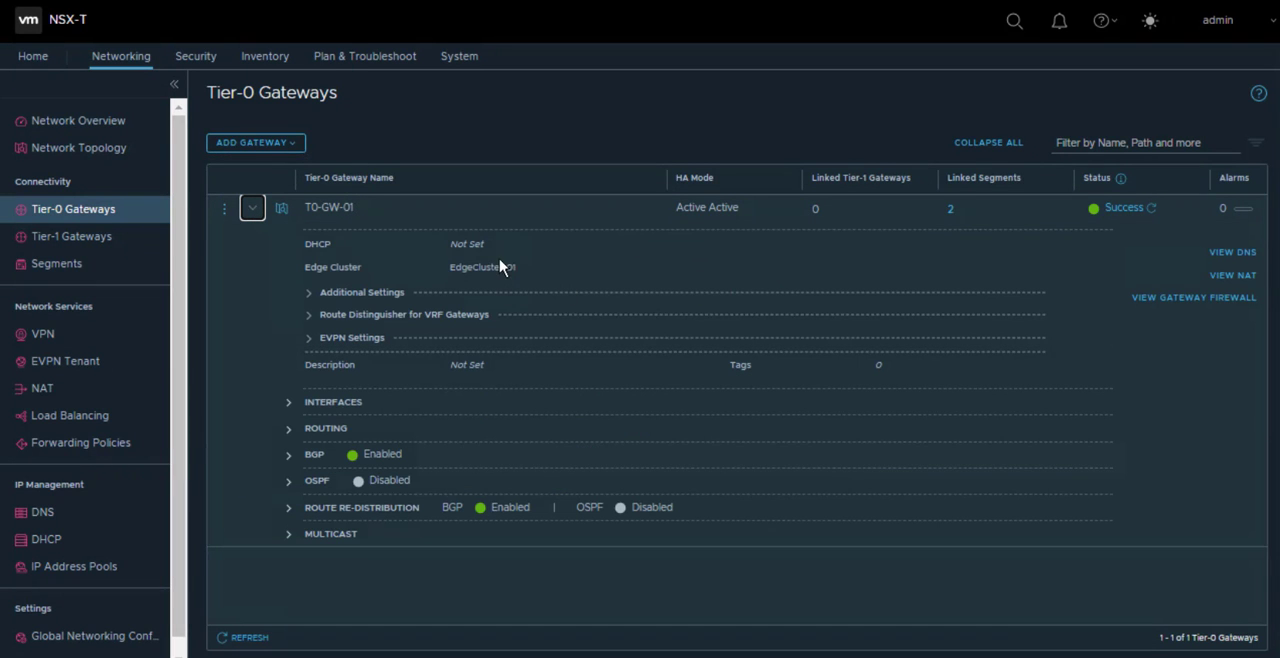
pyautogui.doubleClick(500, 268)
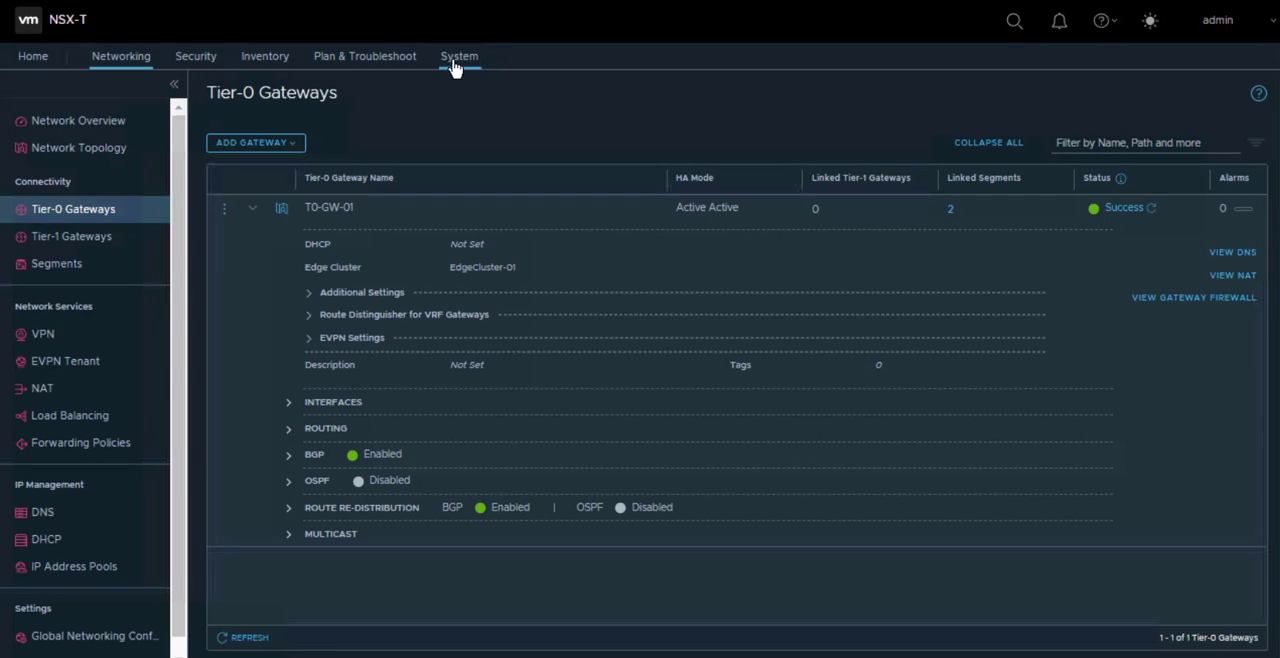
# View EdgeCluster-01 under System > Fabric > Nodes, listing members edgenode-01a and edgenode-02a
pyautogui.click(460, 56)
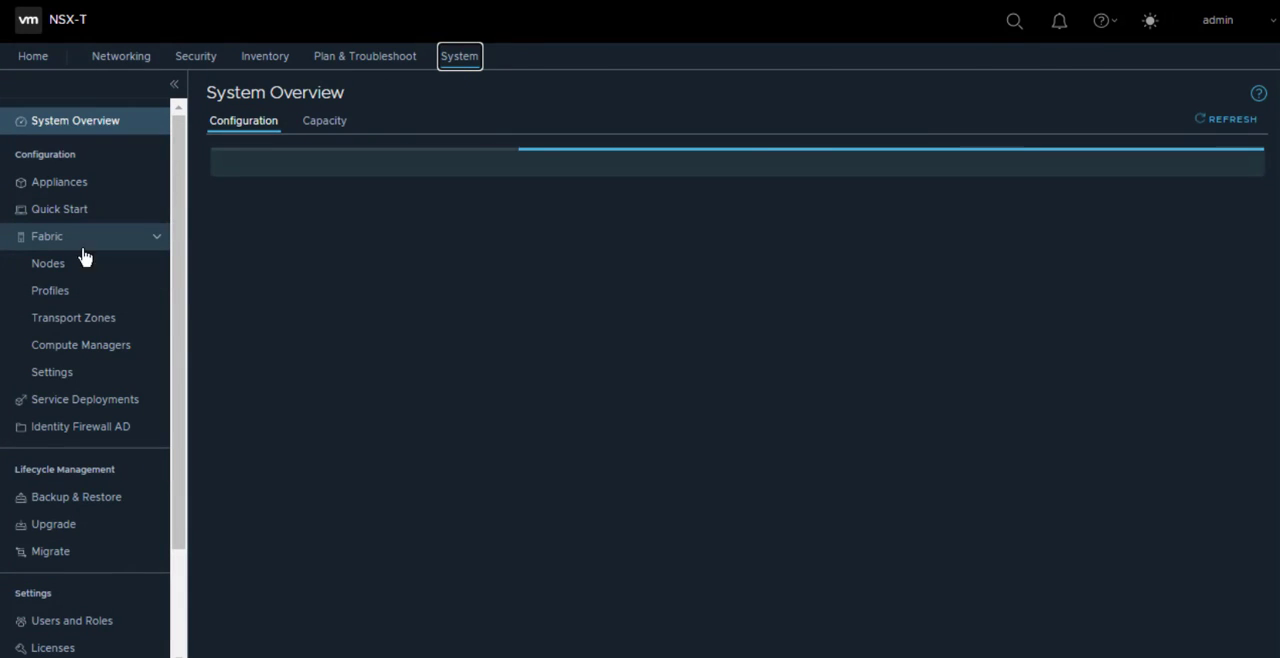
pyautogui.click(48, 264)
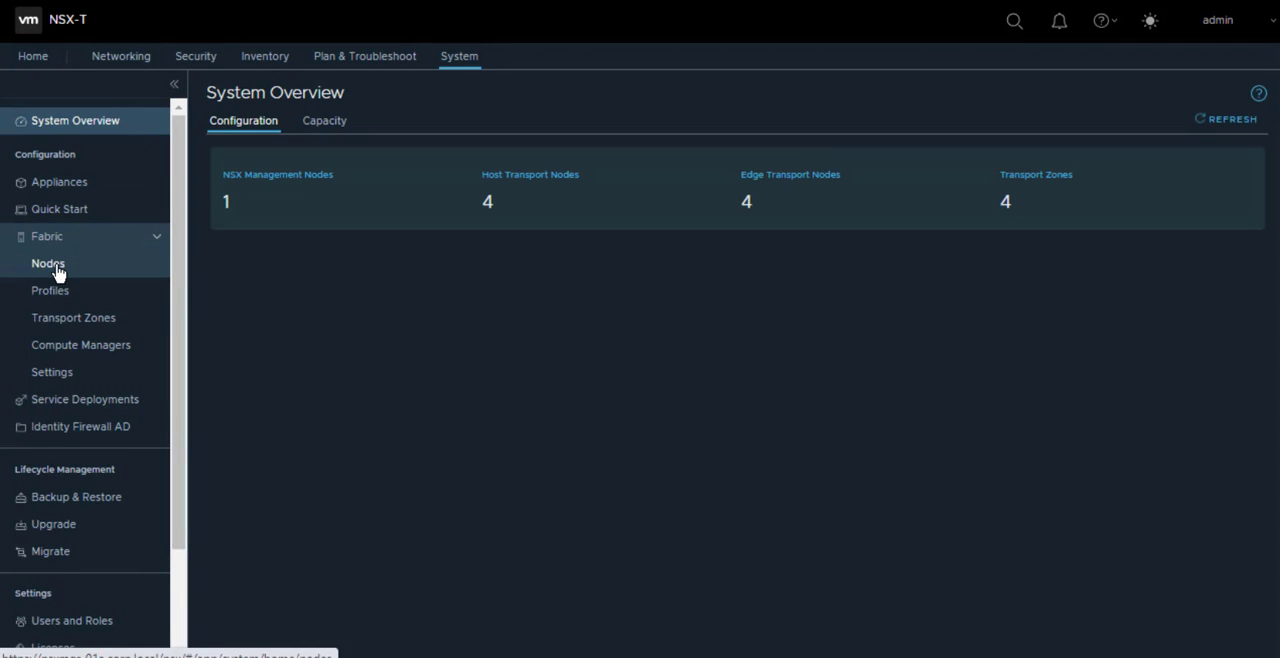
pyautogui.click(48, 264)
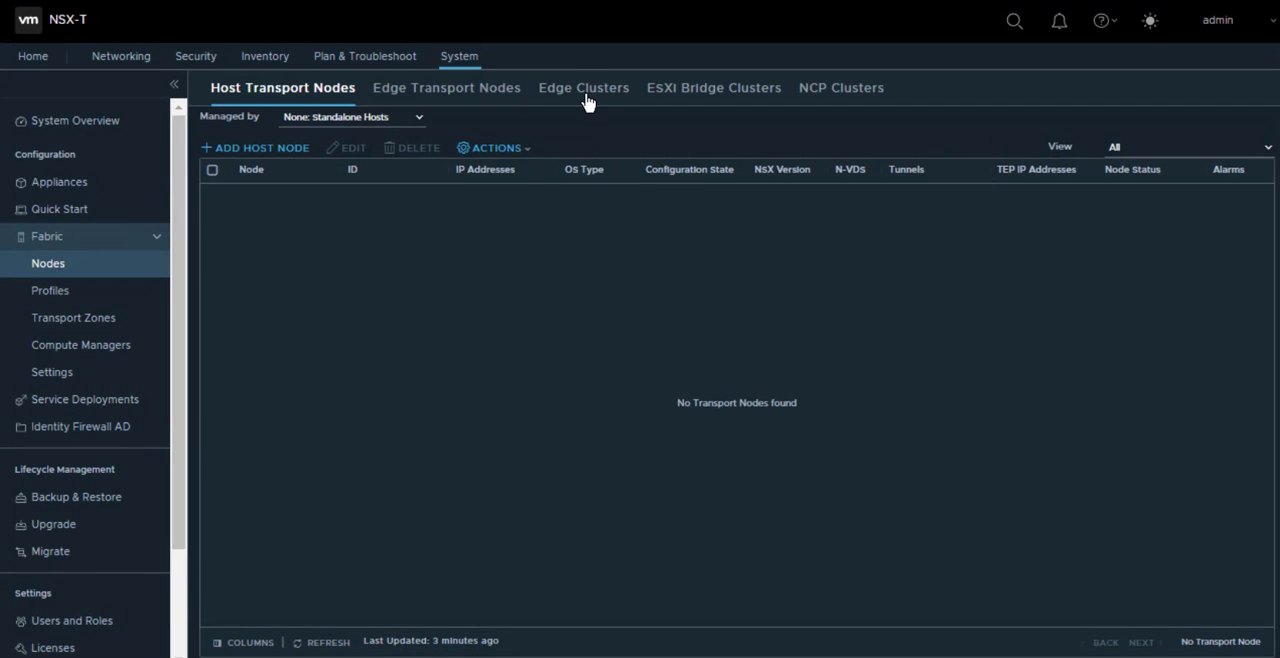
pyautogui.click(584, 88)
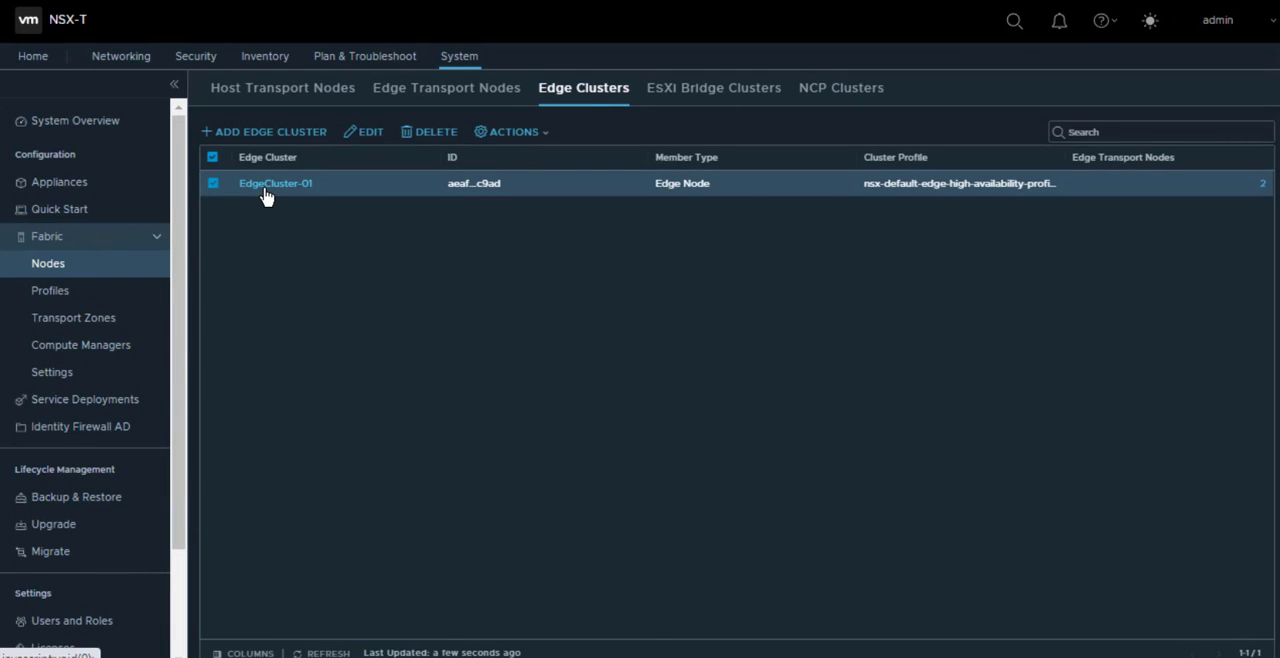
pyautogui.click(276, 184)
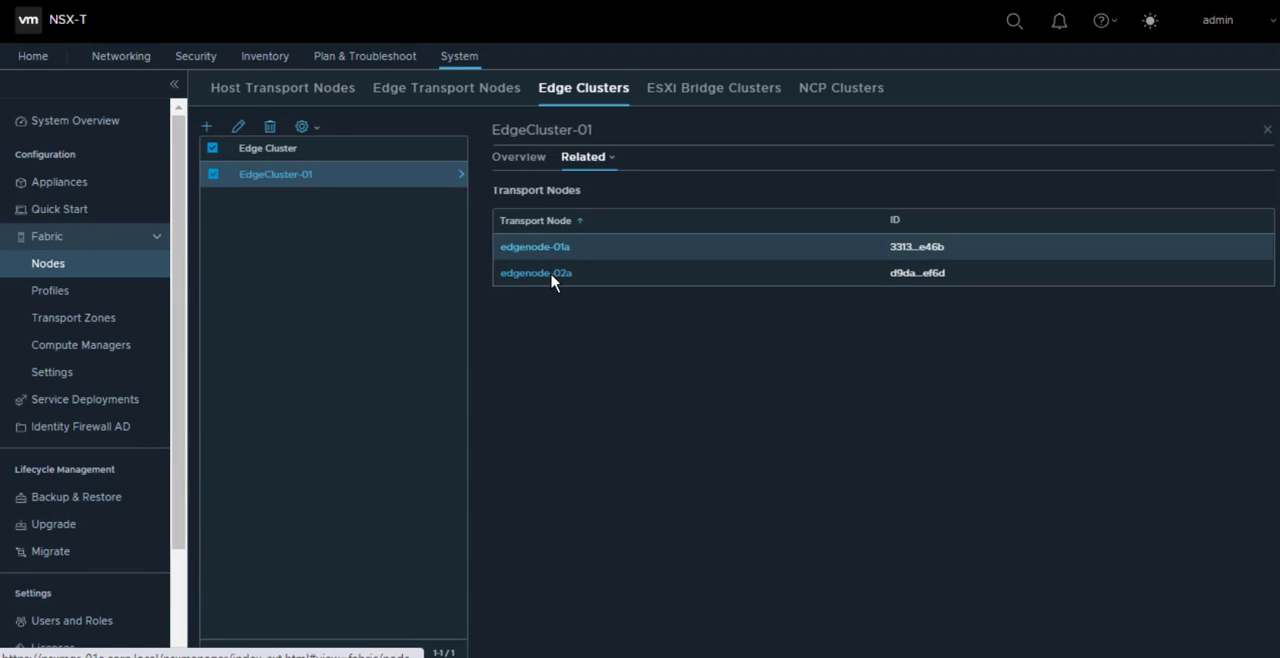
pyautogui.moveTo(344, 152)
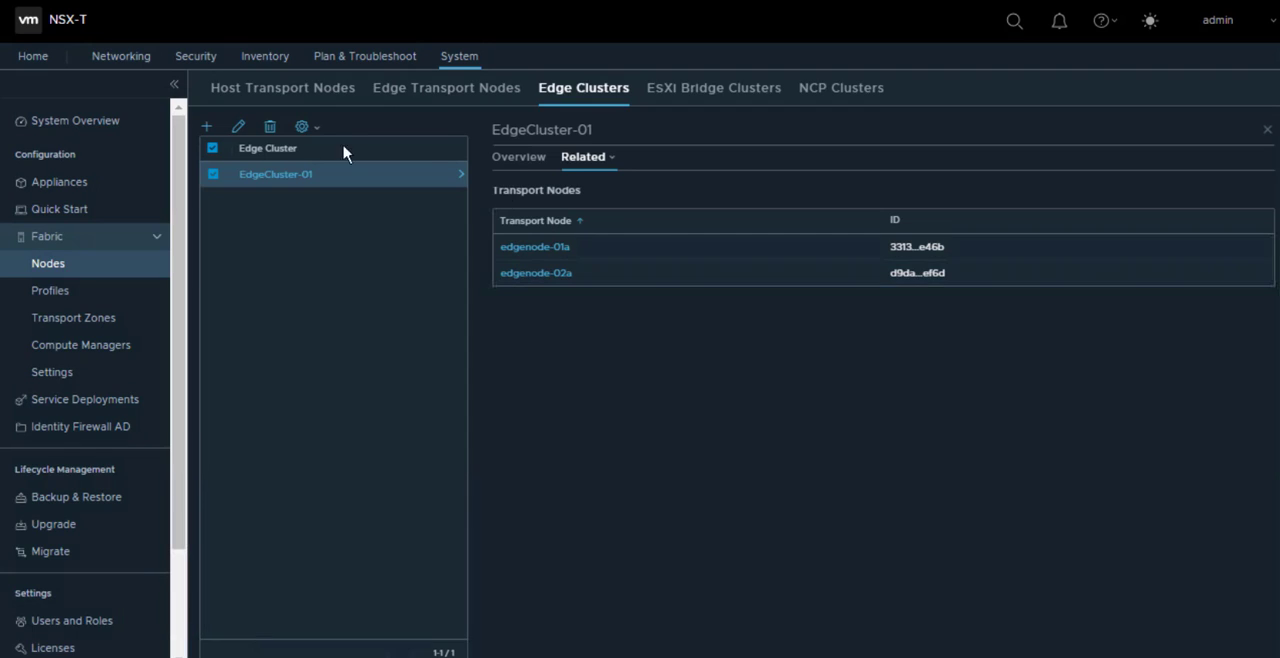
pyautogui.moveTo(48, 268)
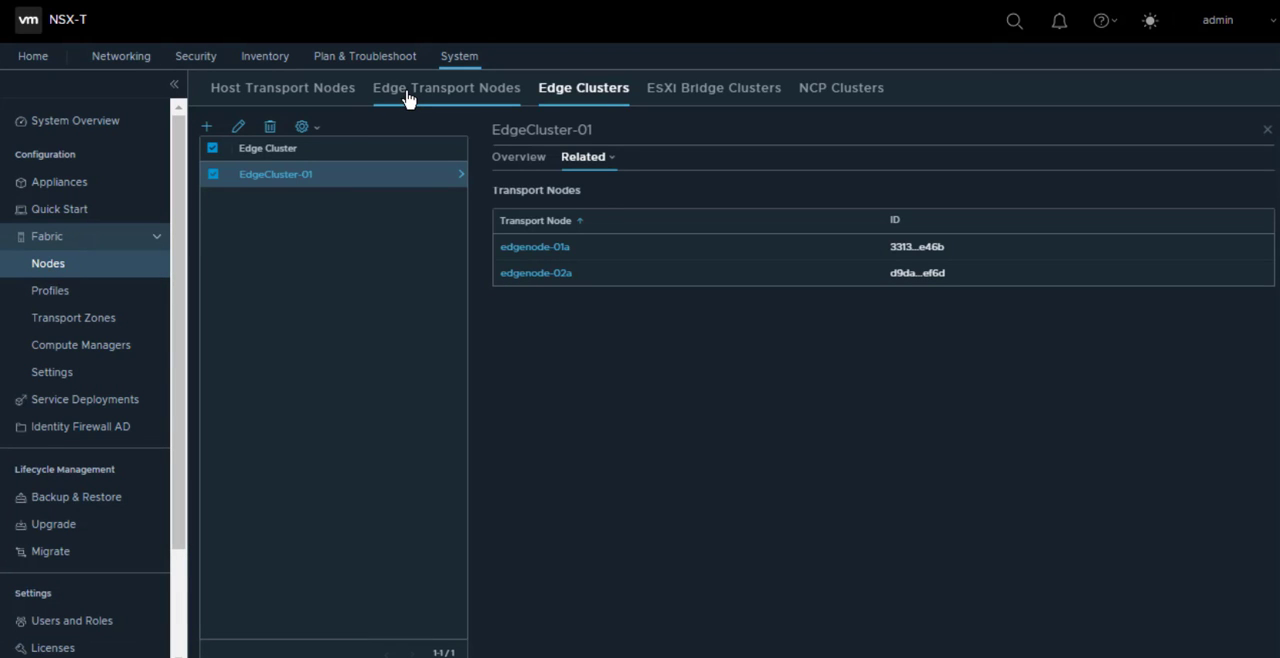
# Review edgenode-02a's settings (Overlay-TZ, VLAN-TZ, RegionA-TEP-Pool) from the Edge Transport Nodes list
pyautogui.click(446, 88)
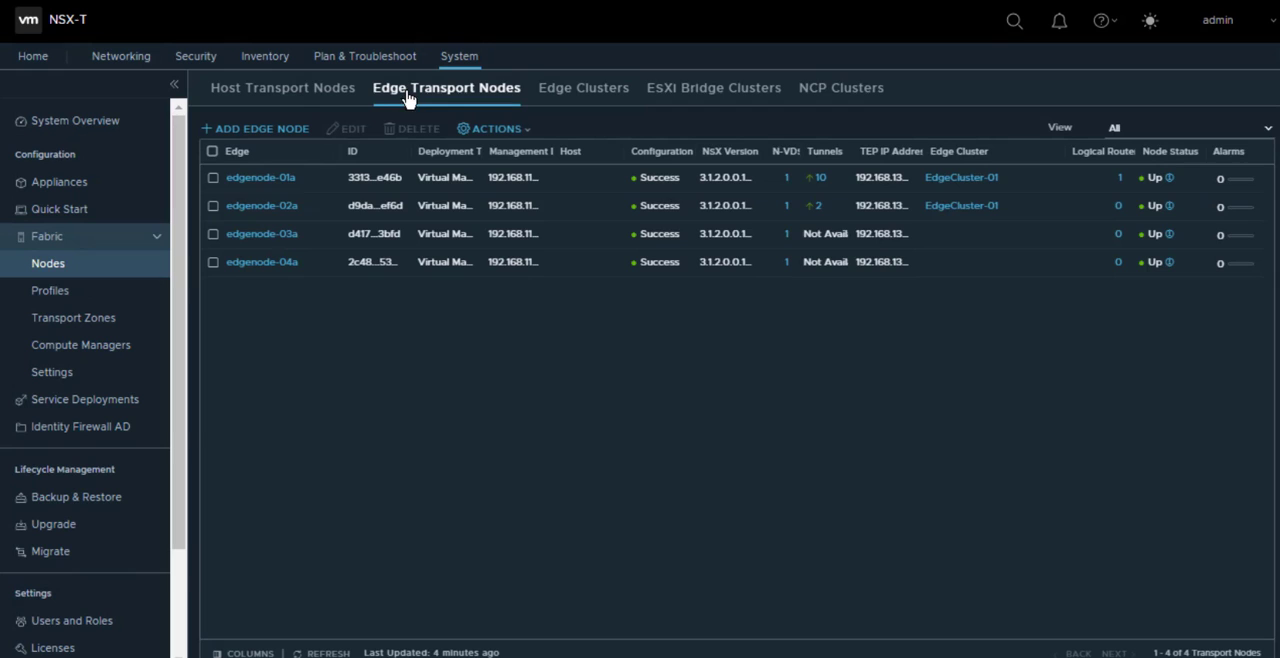
pyautogui.moveTo(384, 204)
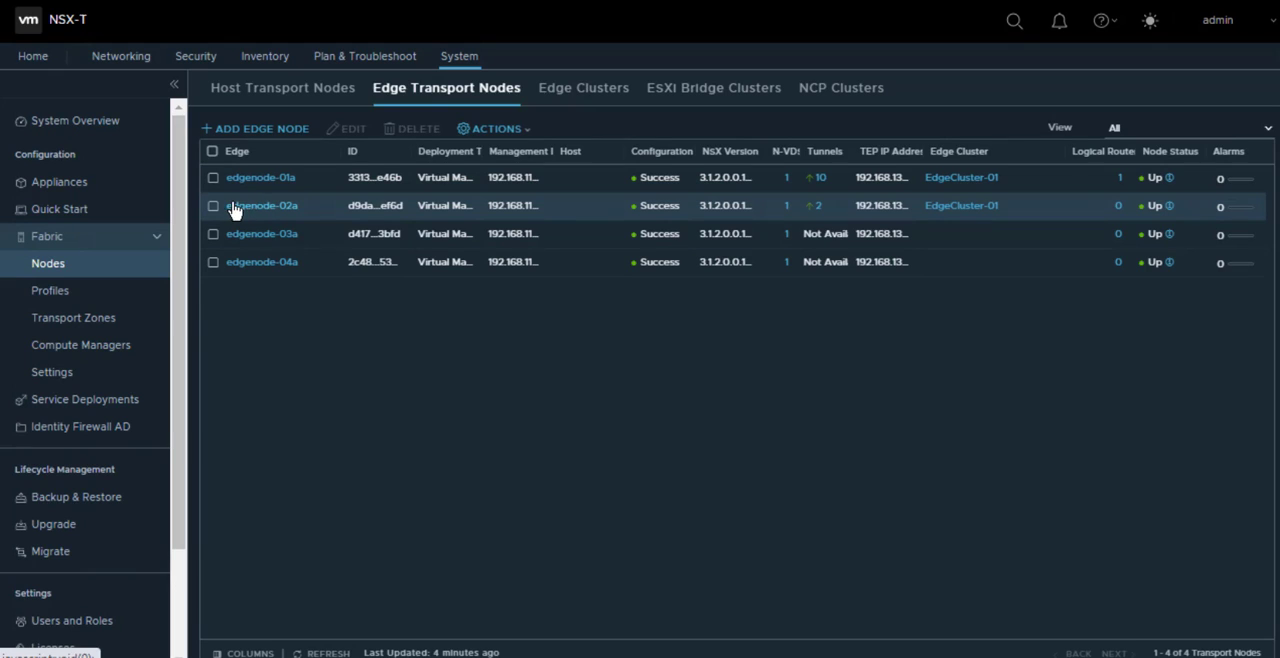
pyautogui.click(212, 204)
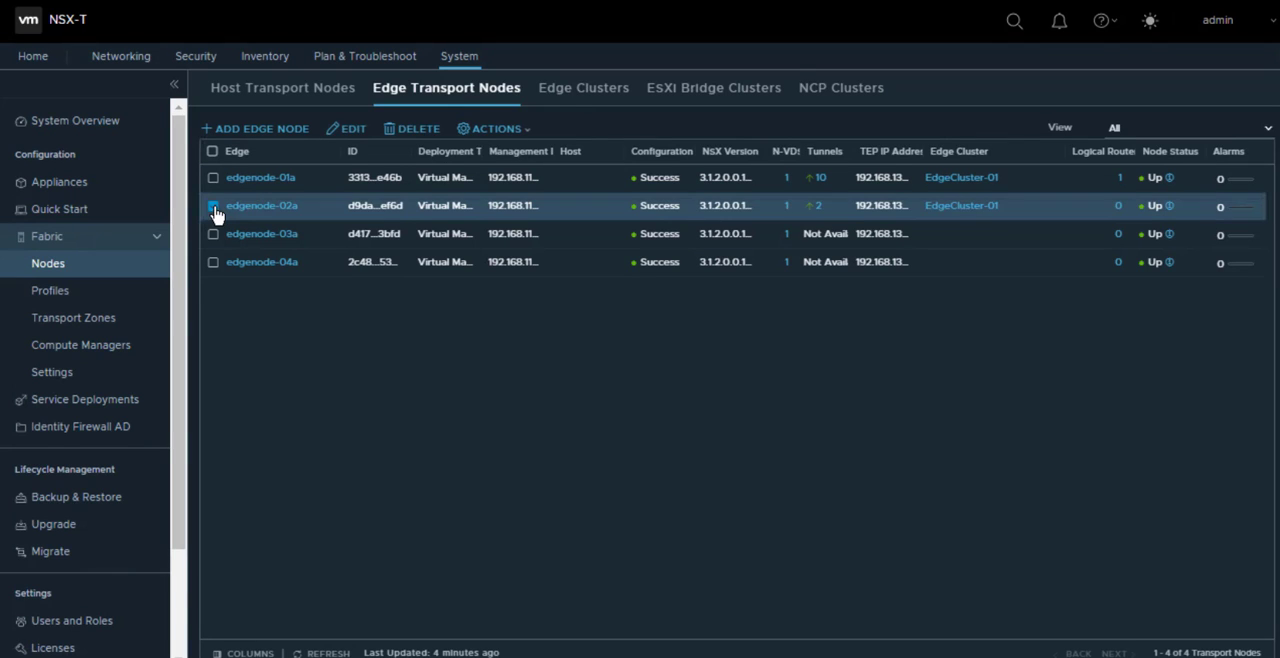
pyautogui.click(212, 204)
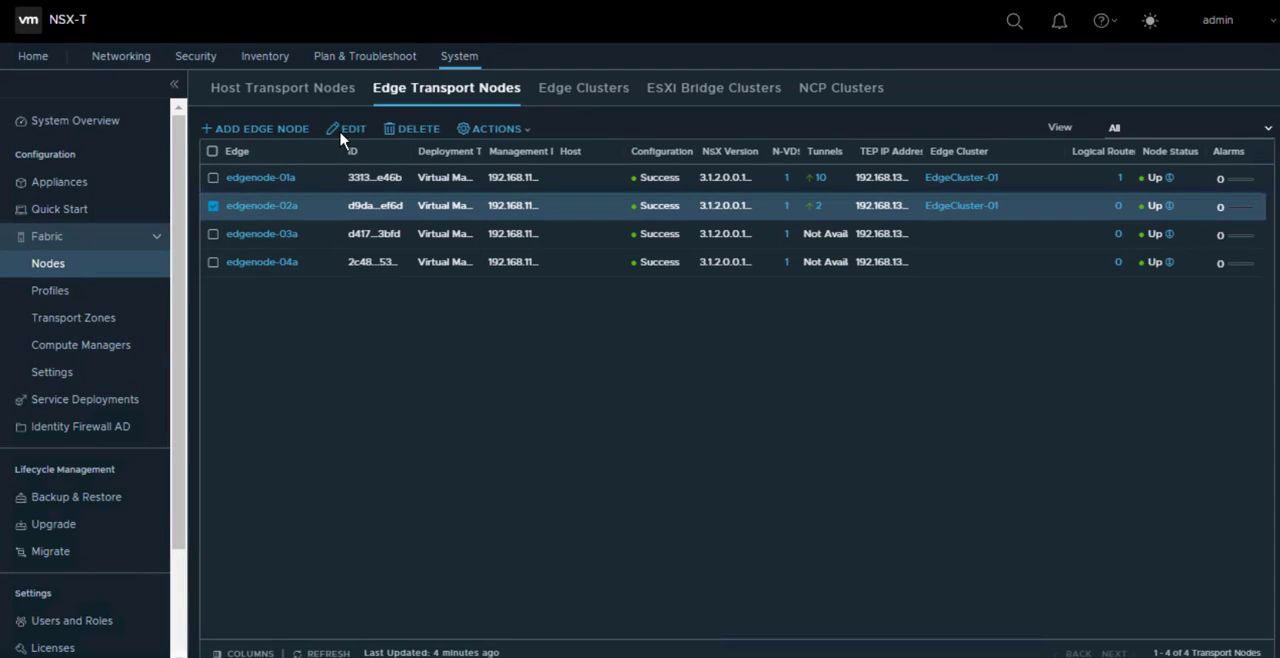
pyautogui.click(352, 128)
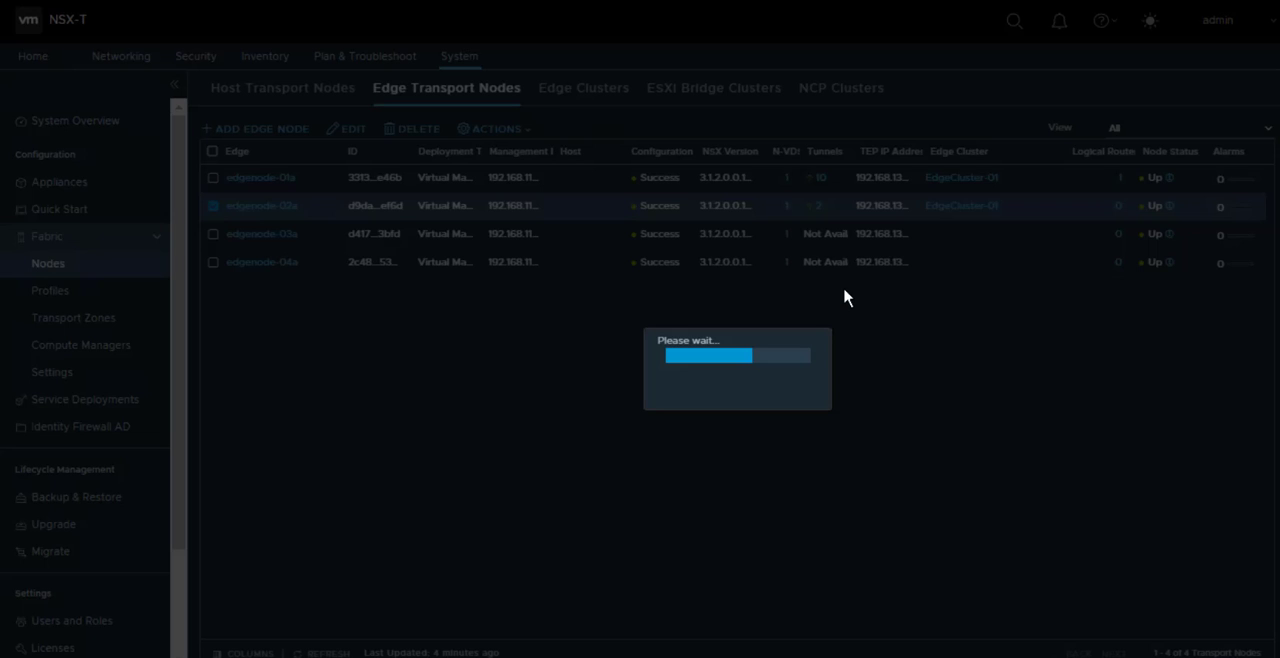
pyautogui.click(352, 128)
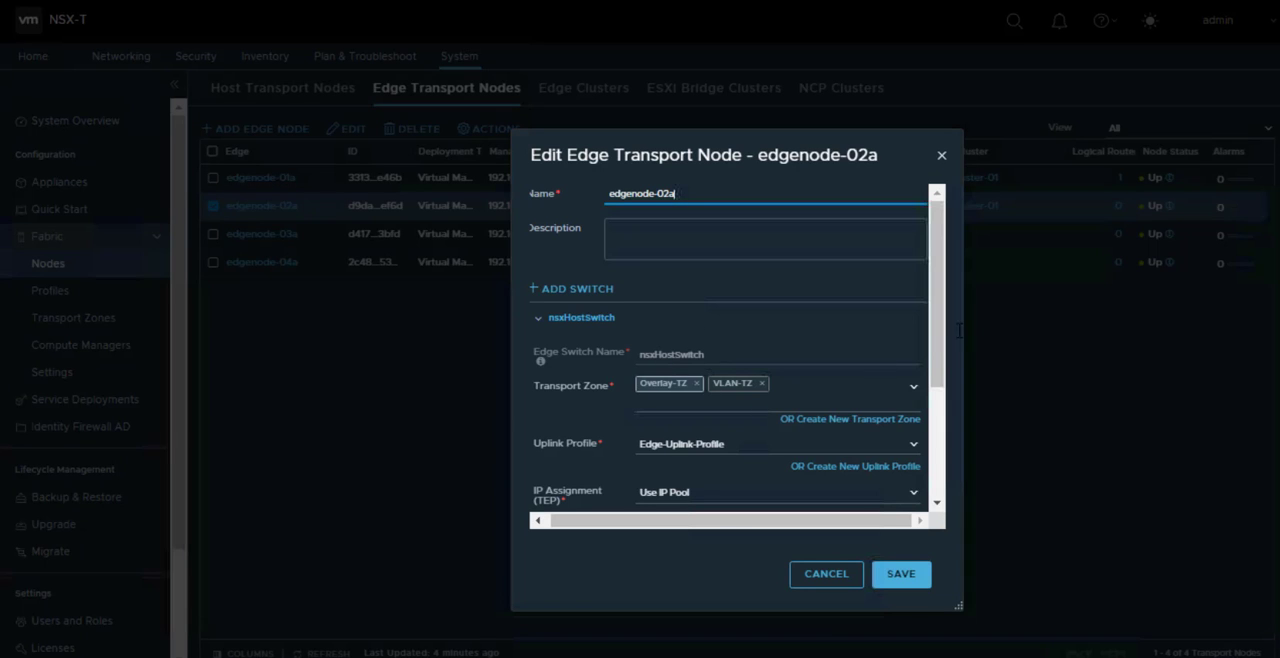
pyautogui.scroll(-3)
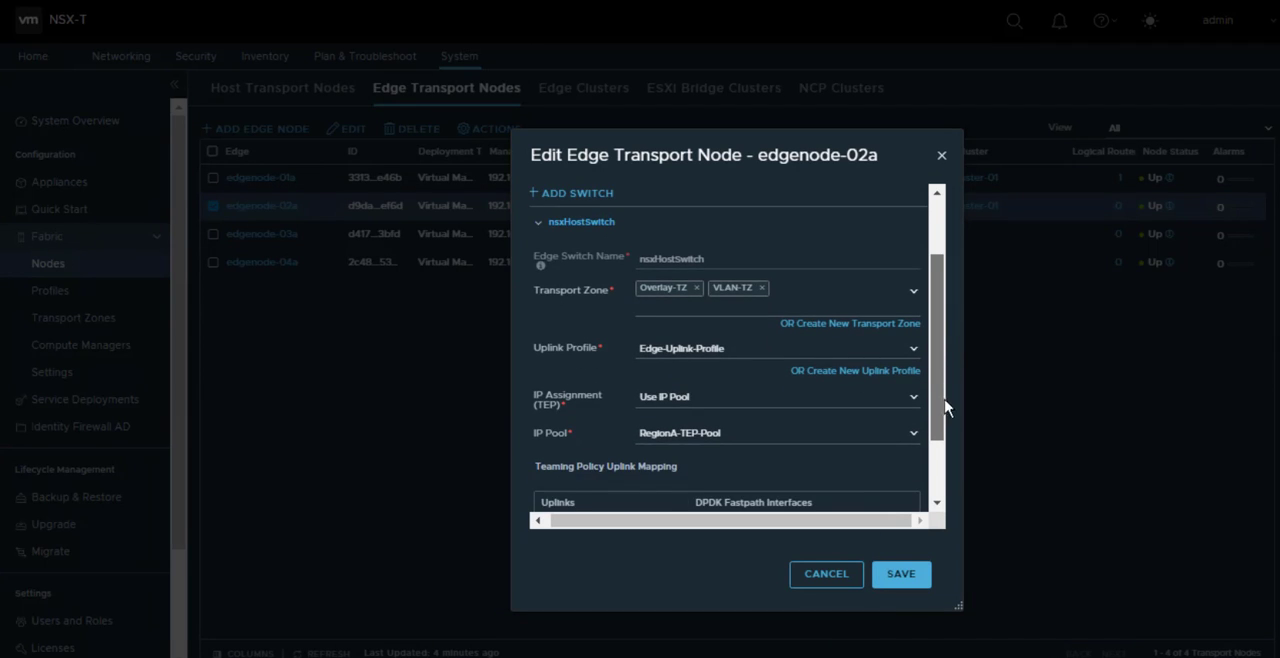
pyautogui.scroll(-3)
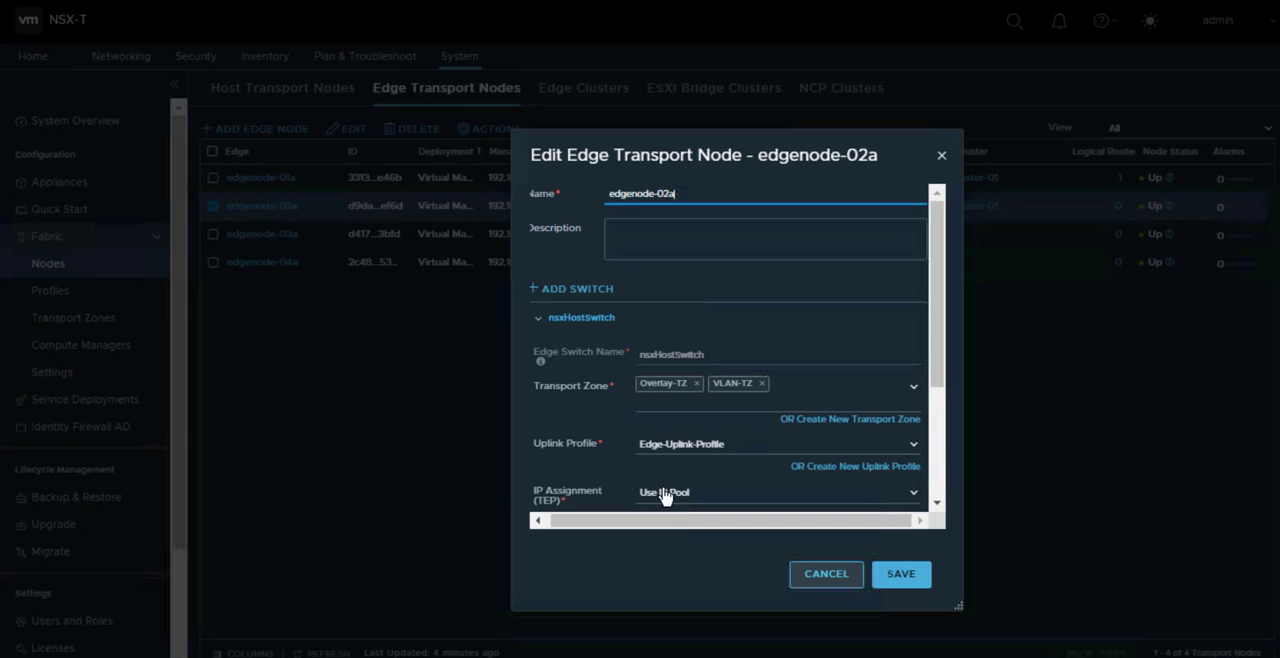
pyautogui.click(826, 572)
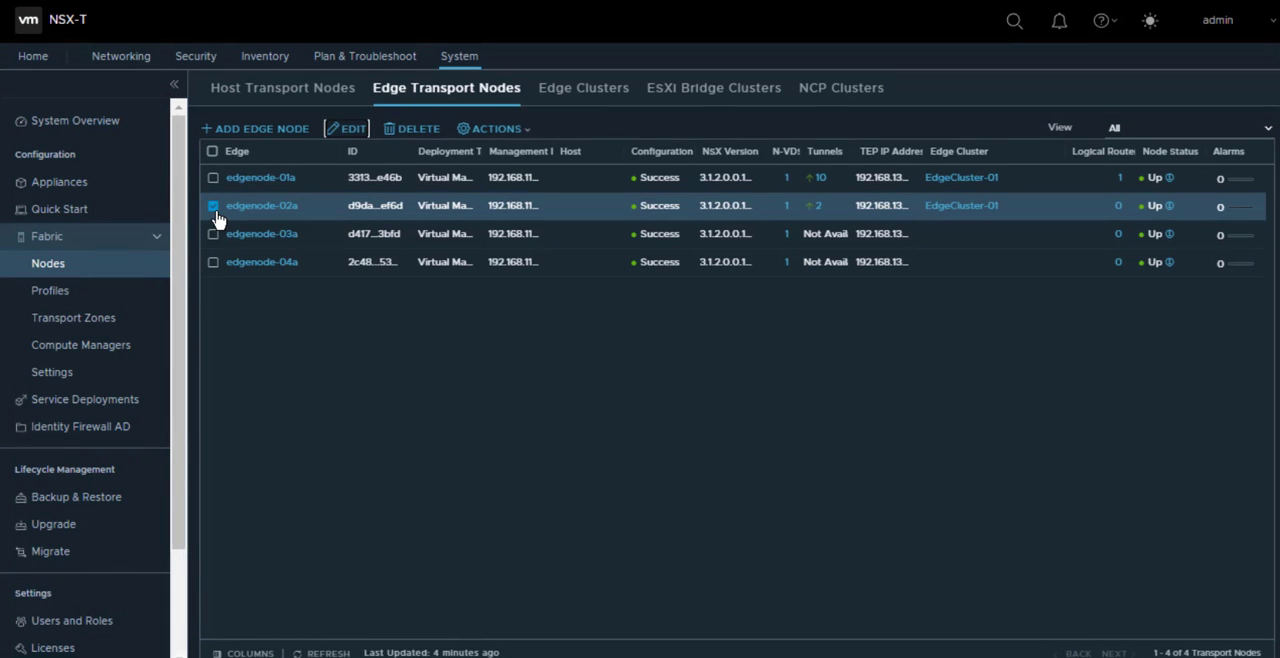
pyautogui.click(212, 204)
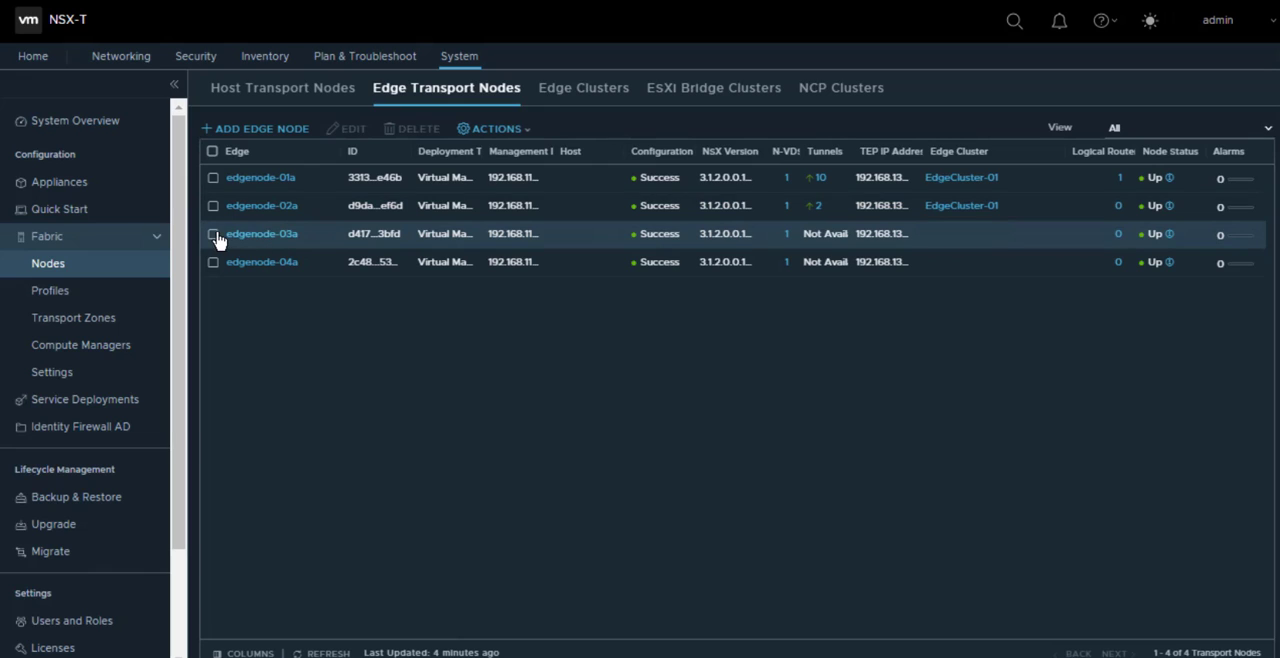
pyautogui.click(212, 232)
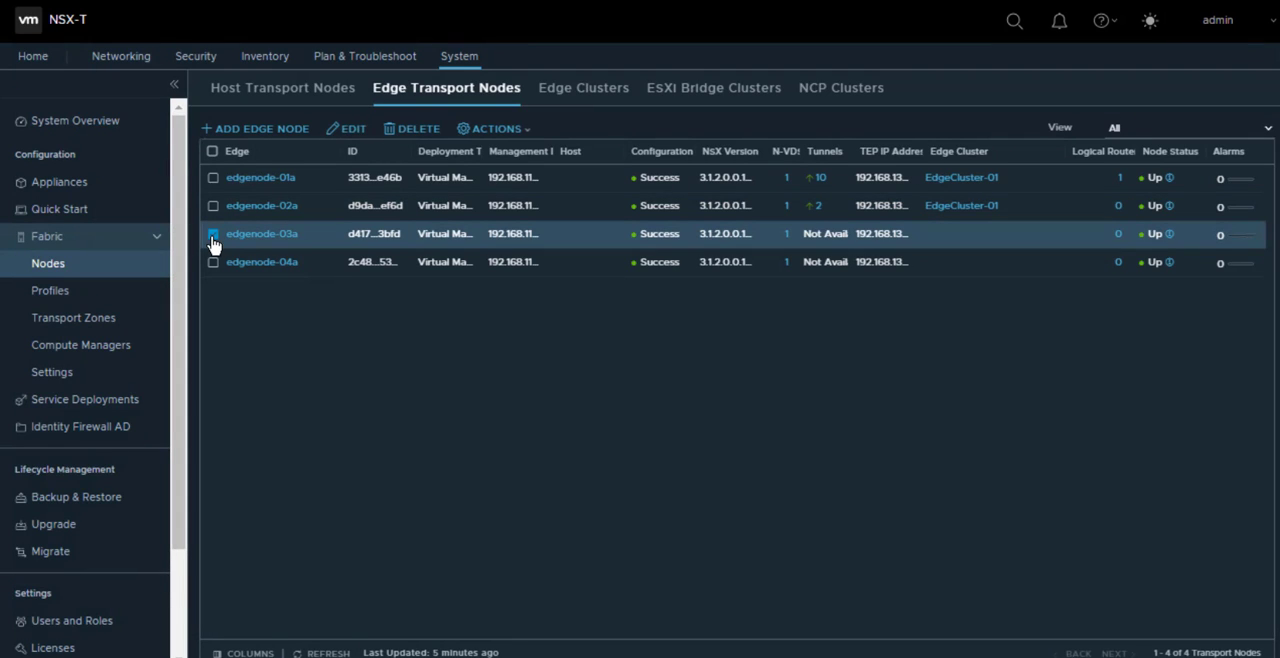
pyautogui.click(212, 232)
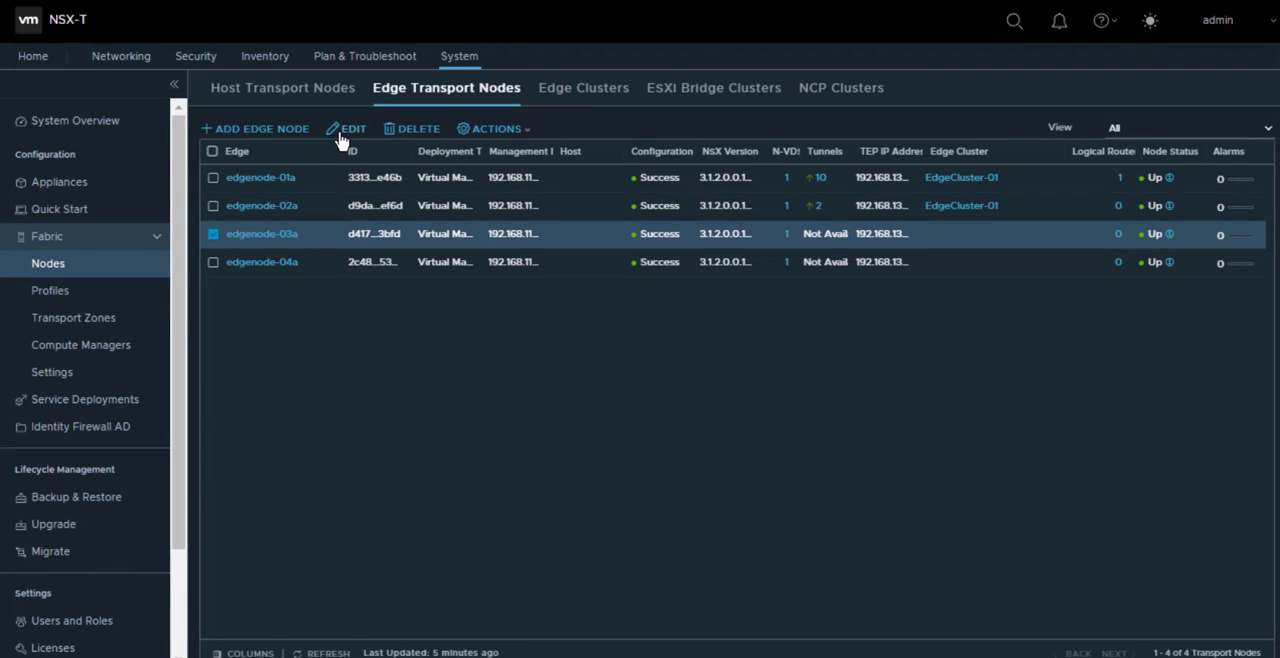
pyautogui.click(352, 128)
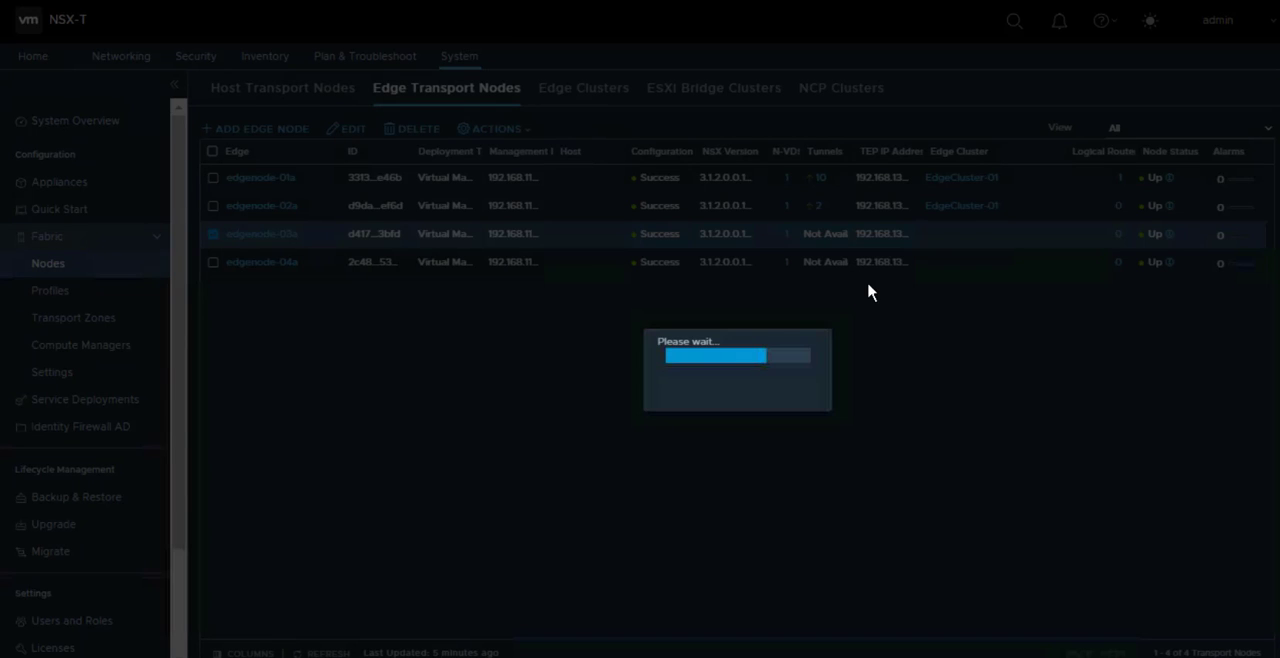
pyautogui.click(352, 128)
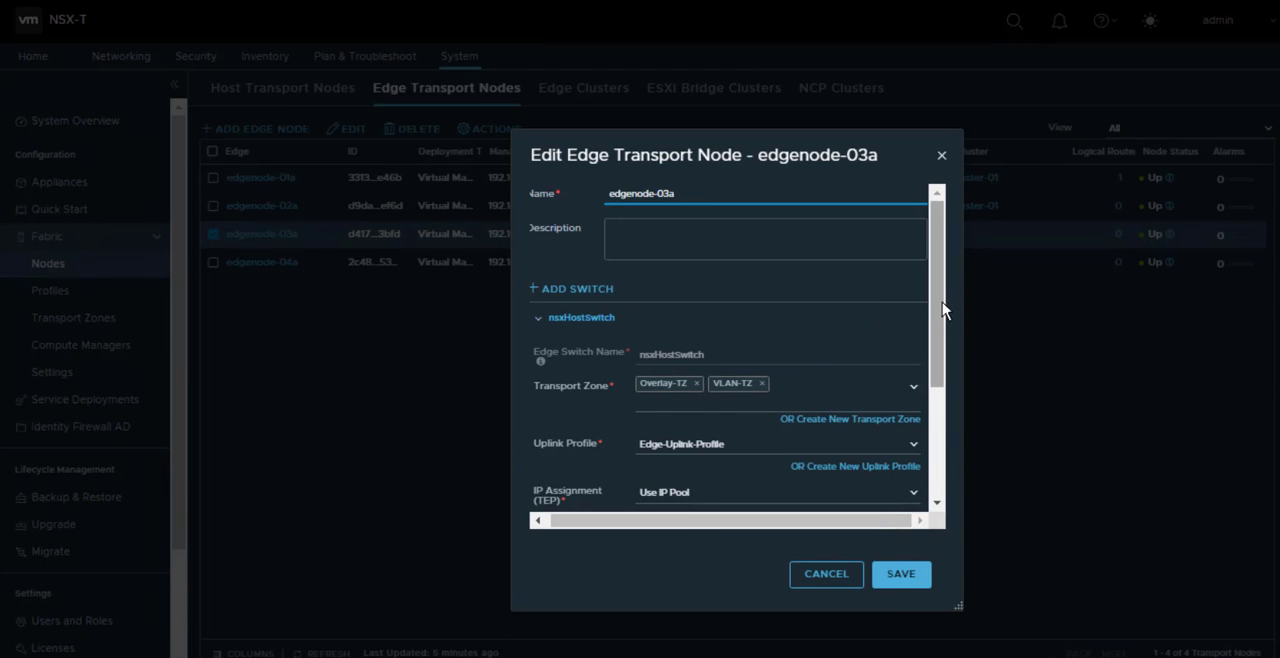
pyautogui.scroll(-3)
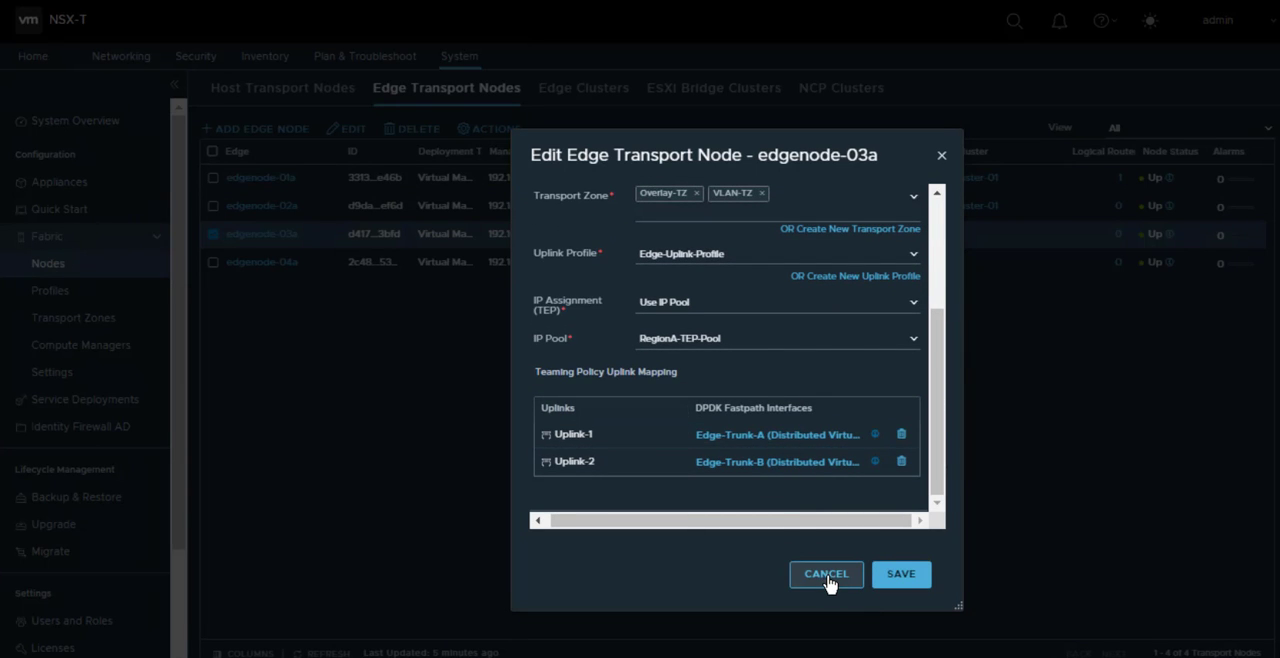
pyautogui.click(826, 572)
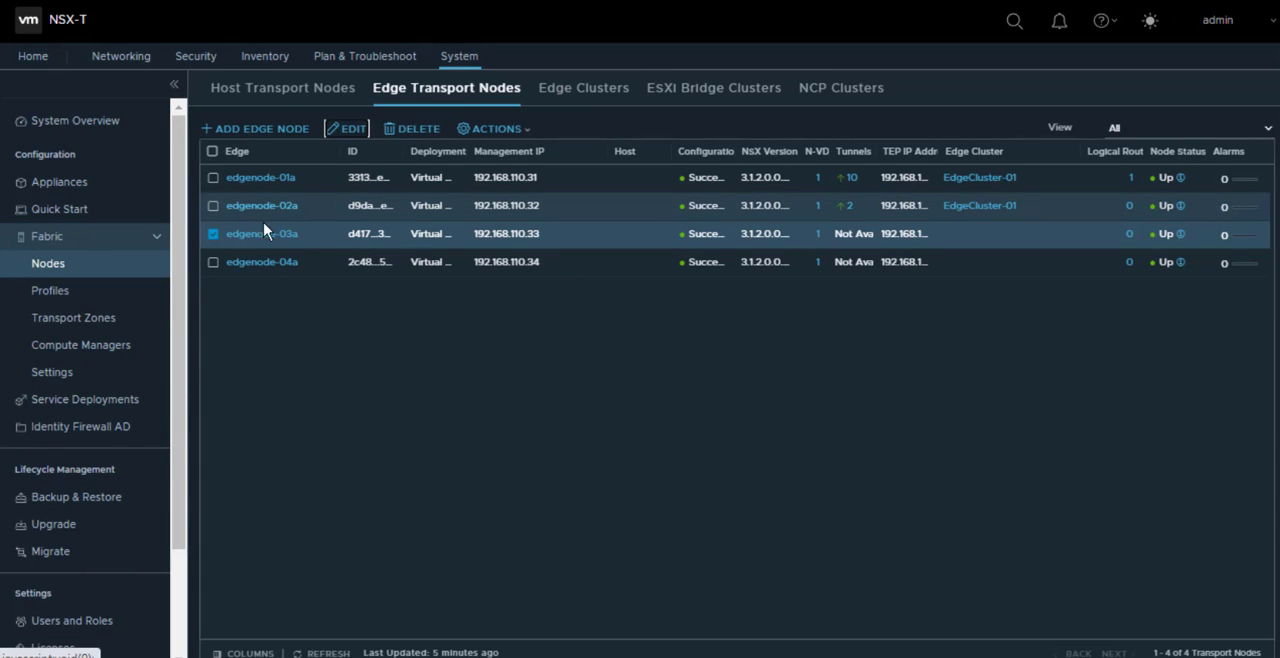
# Select edgenode-02a instead of edgenode-03a and confirm Enter NSX Maintenance Mode via Actions
pyautogui.click(212, 232)
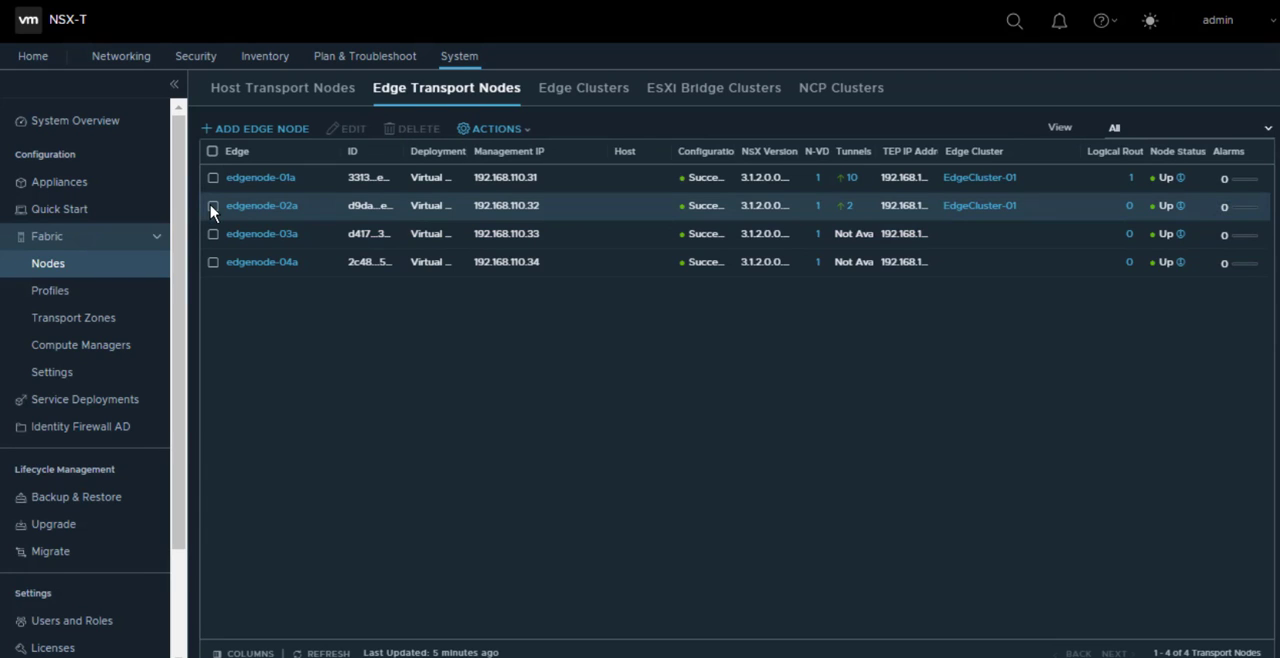
pyautogui.click(212, 204)
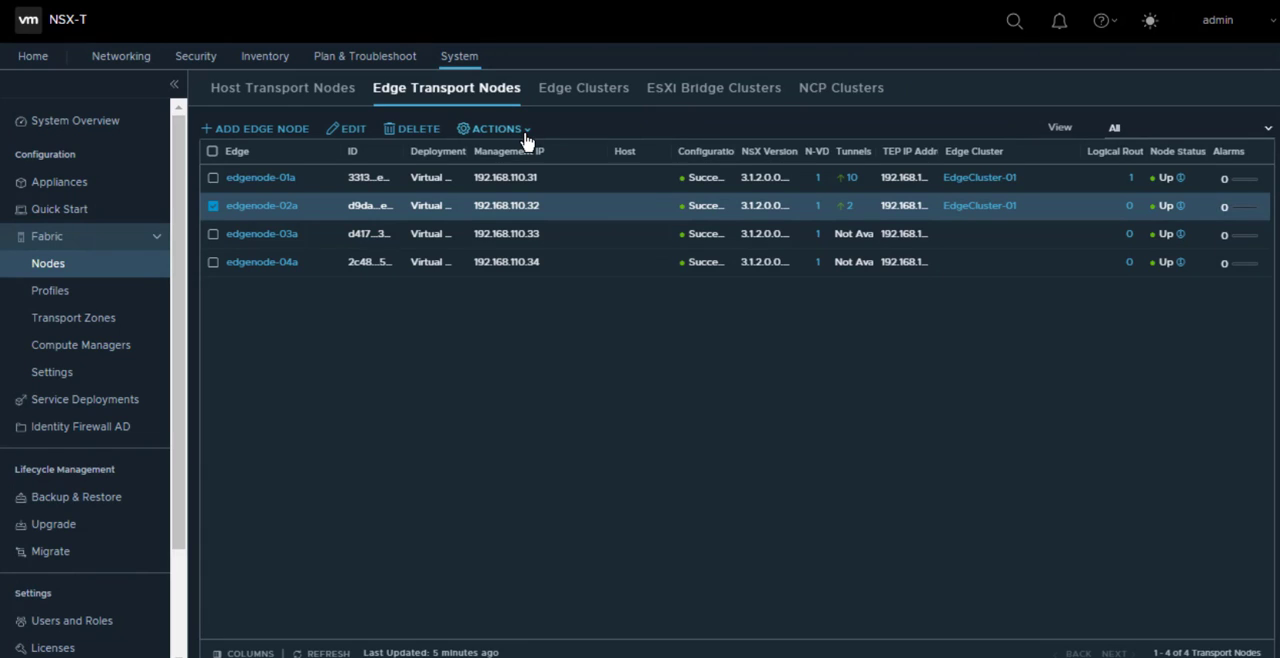
pyautogui.click(494, 128)
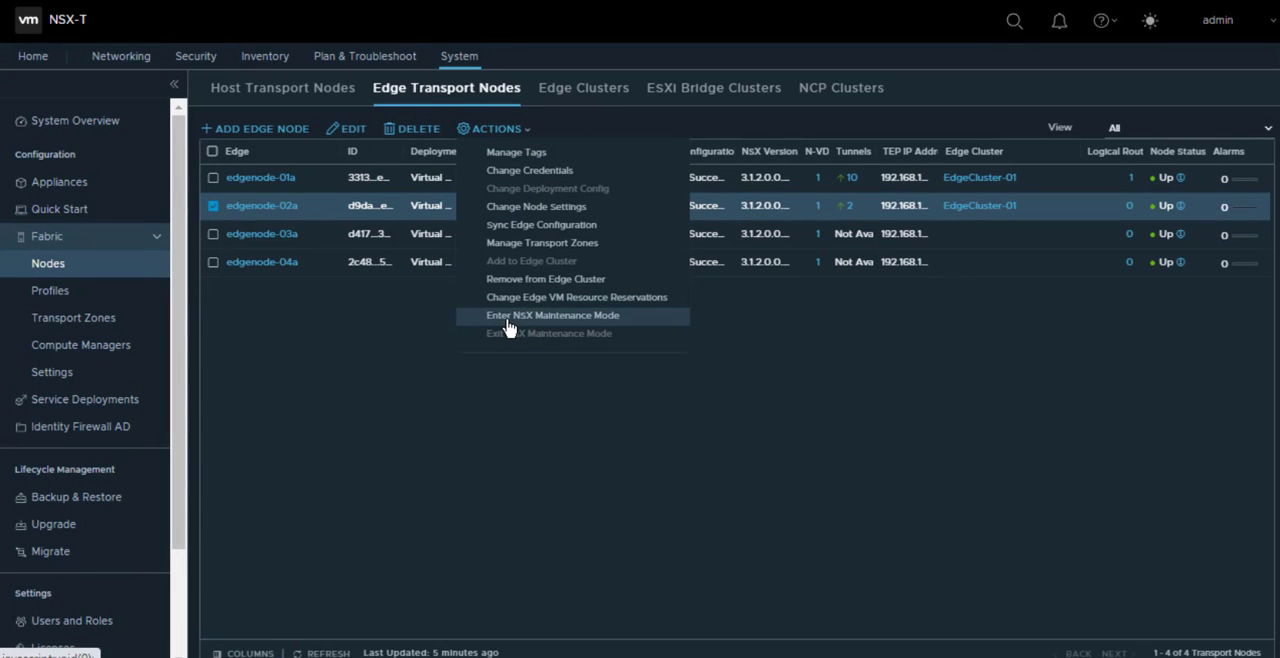
pyautogui.click(552, 316)
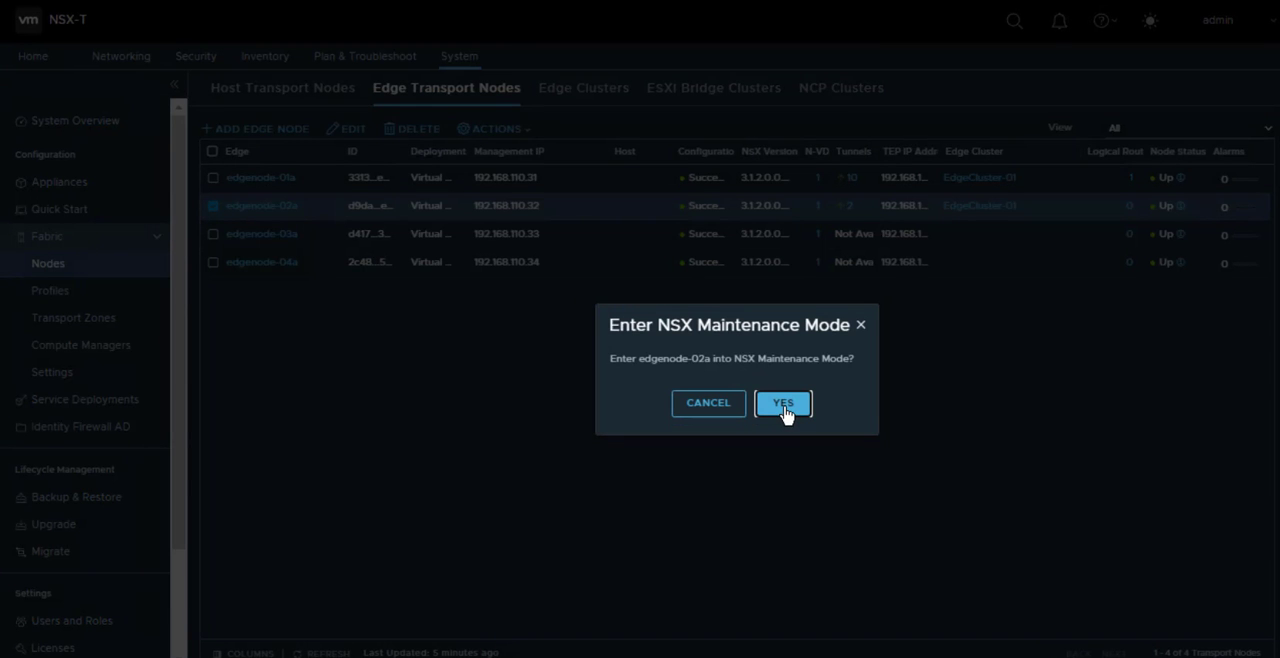
pyautogui.click(784, 402)
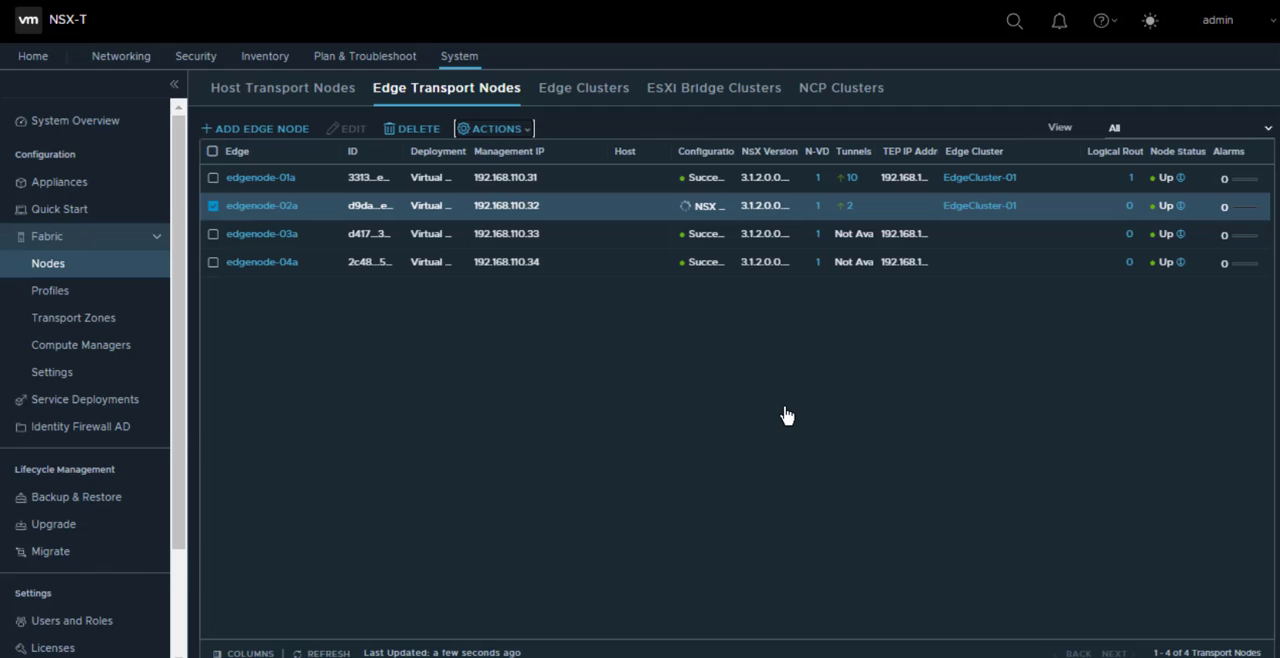
pyautogui.moveTo(738, 158)
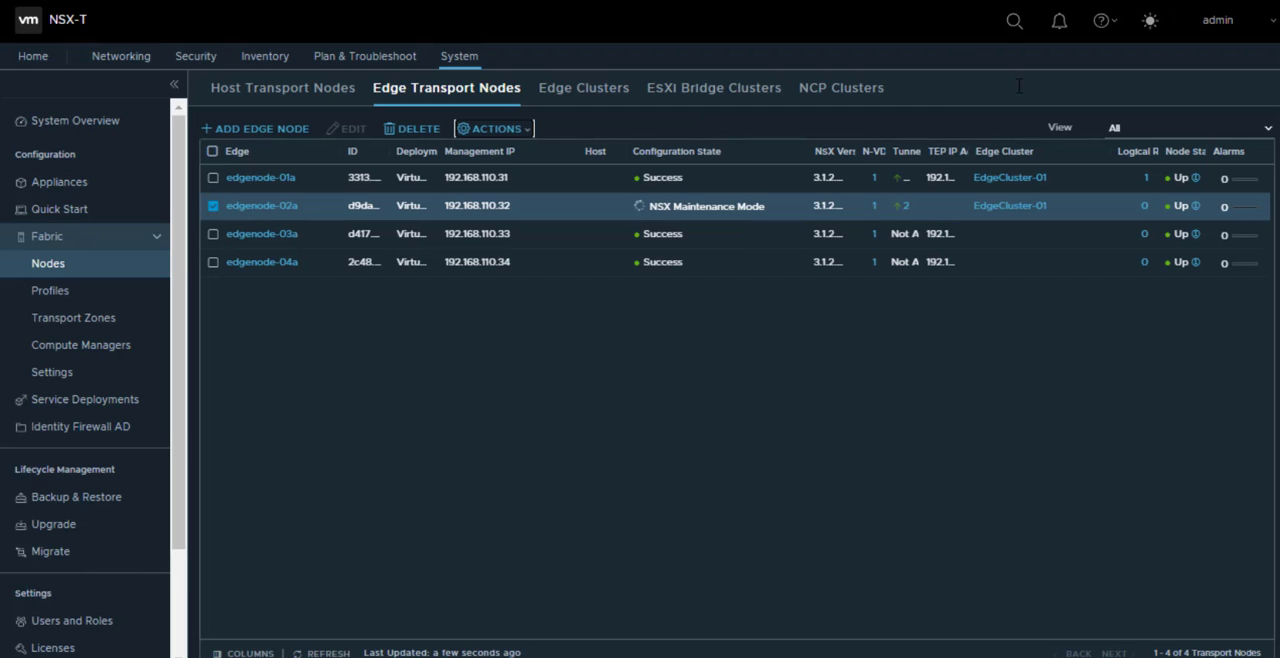
pyautogui.moveTo(946, 152)
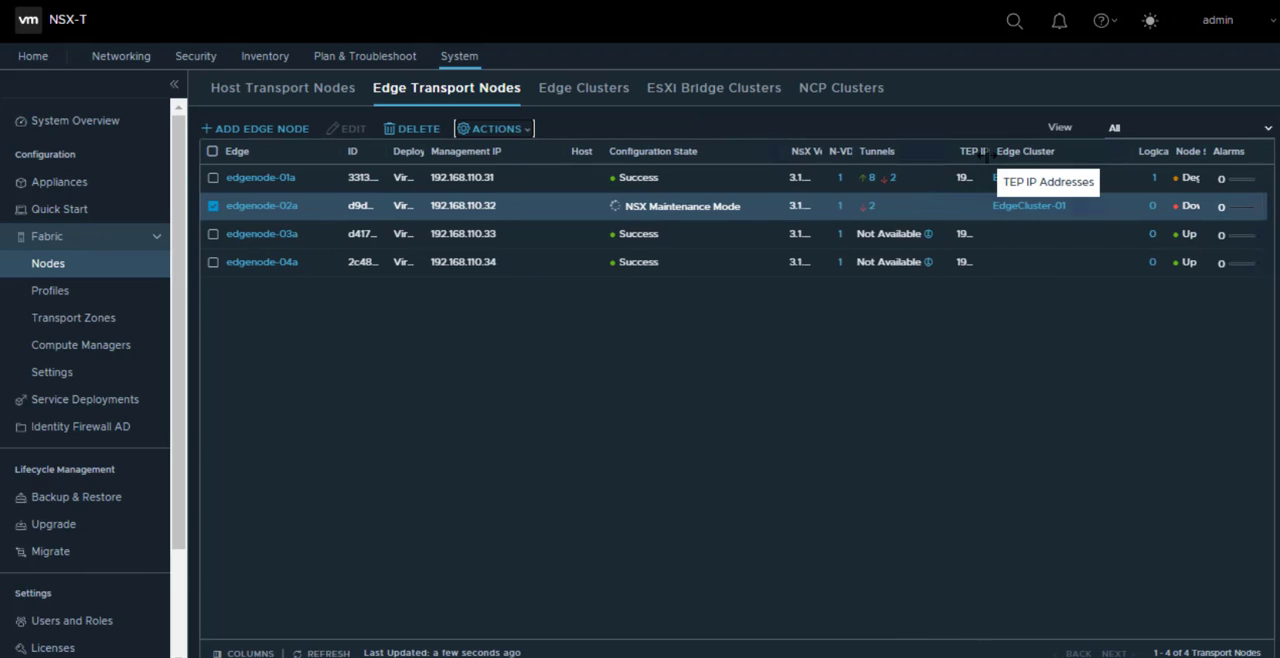
pyautogui.moveTo(878, 222)
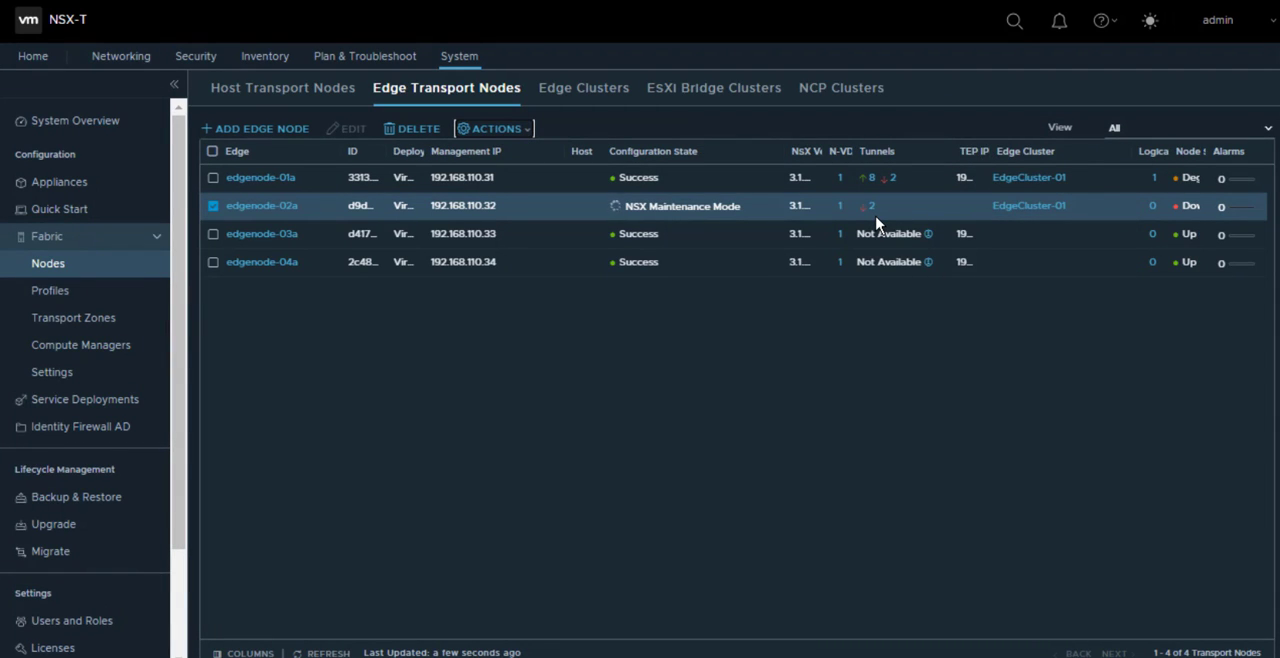
pyautogui.moveTo(1144, 178)
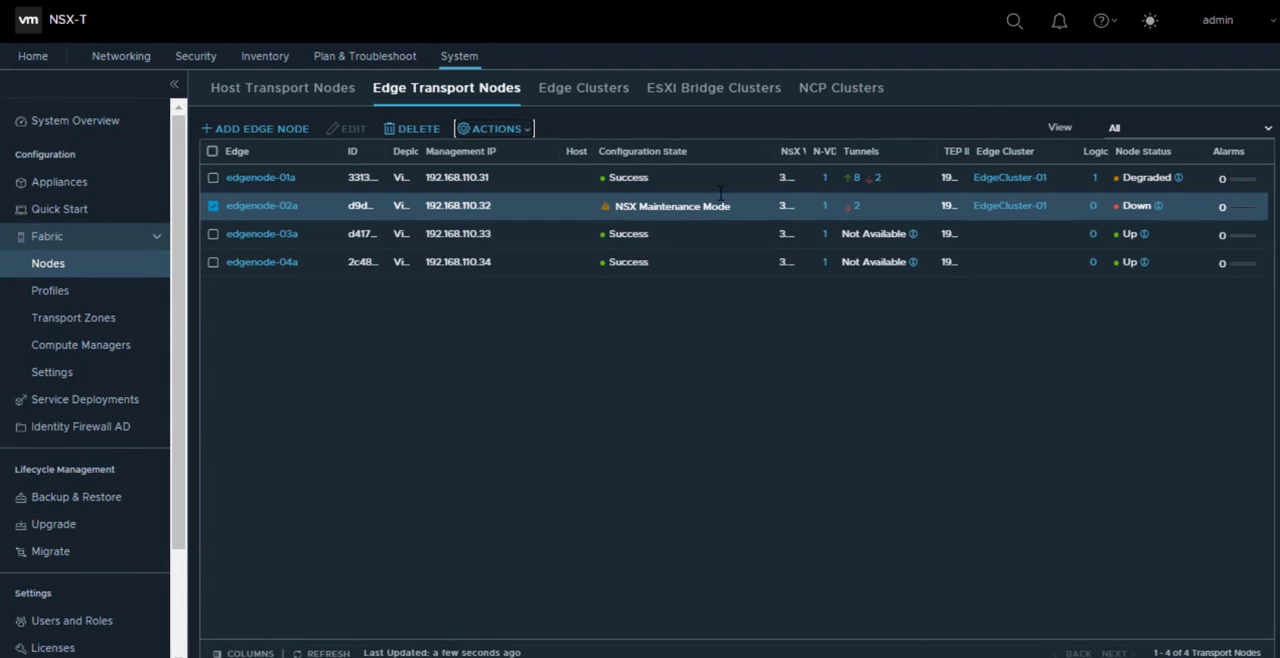
pyautogui.moveTo(318, 260)
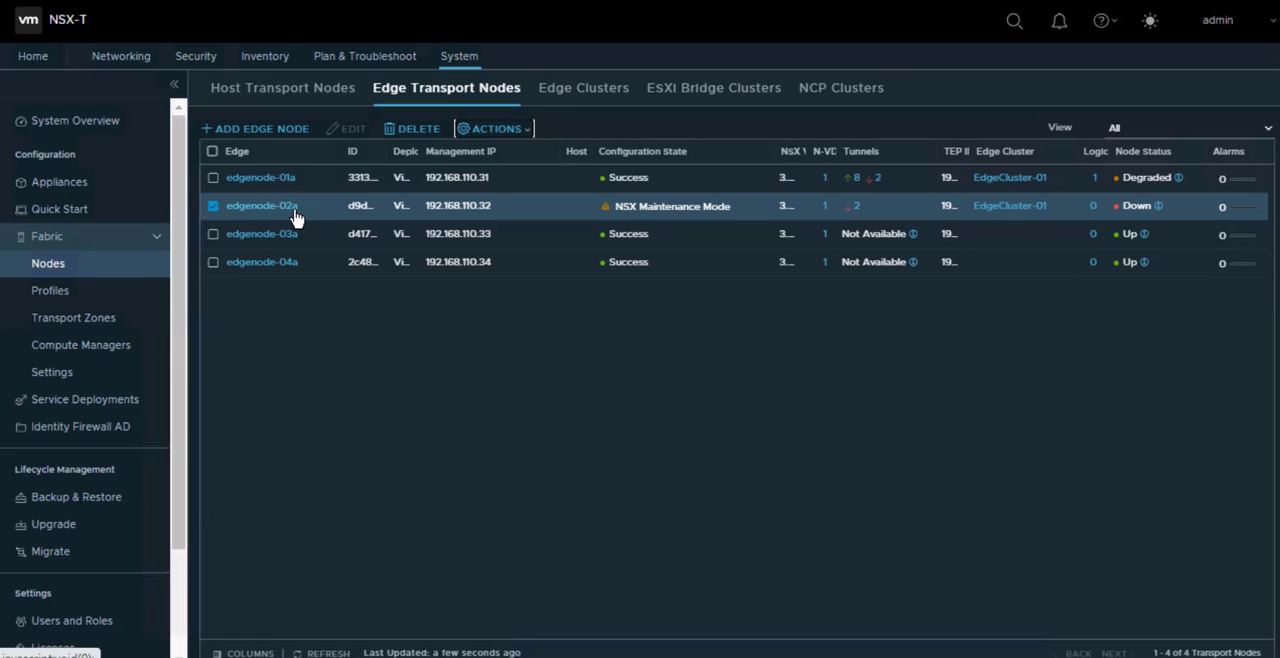
pyautogui.moveTo(584, 88)
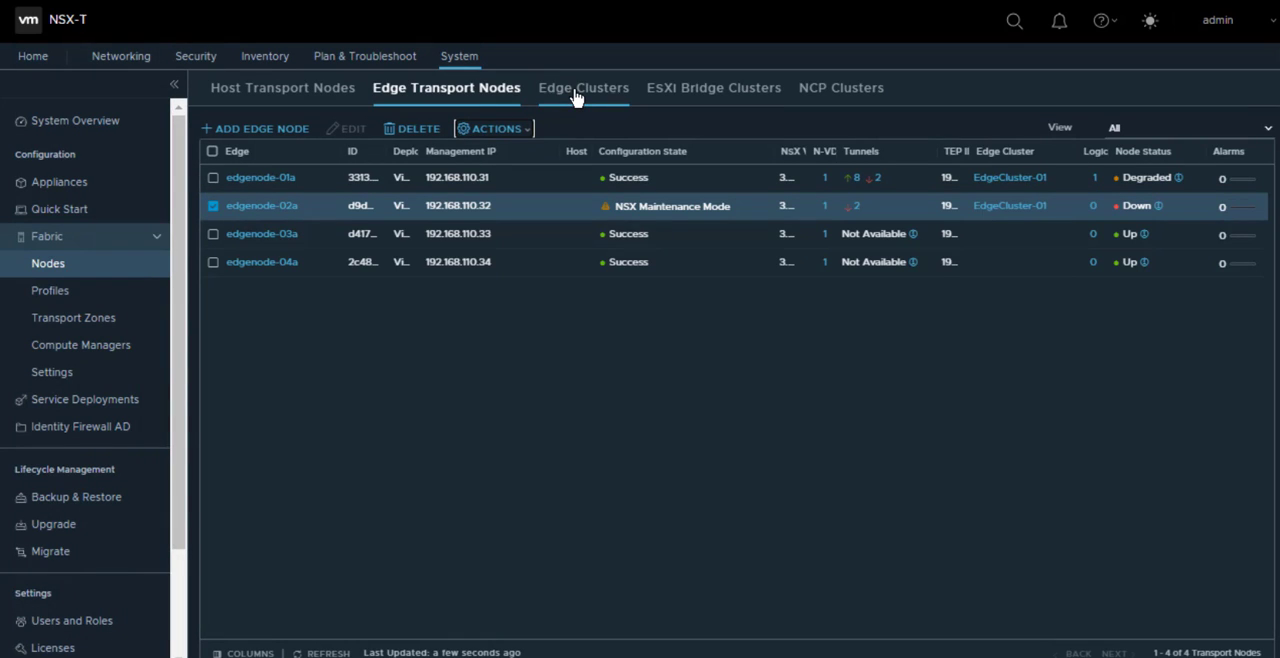
# Show the full Edge Clusters list and bring up the Actions menu for EdgeCluster-01
pyautogui.click(584, 88)
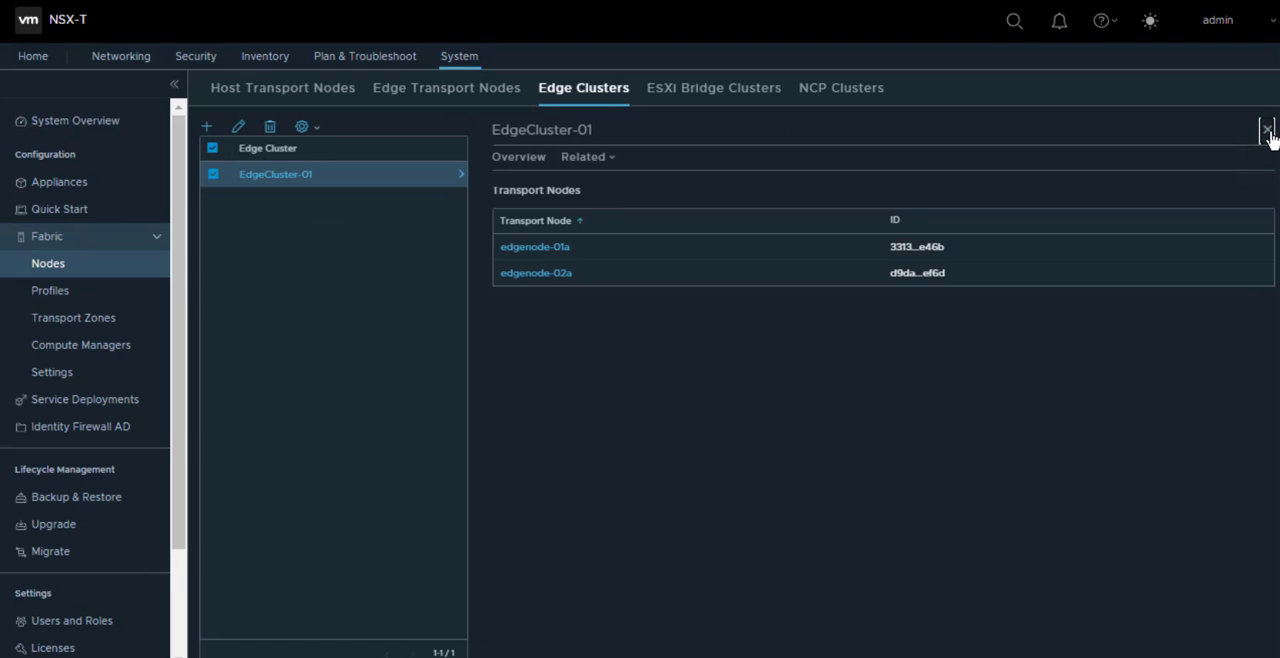
pyautogui.click(1268, 130)
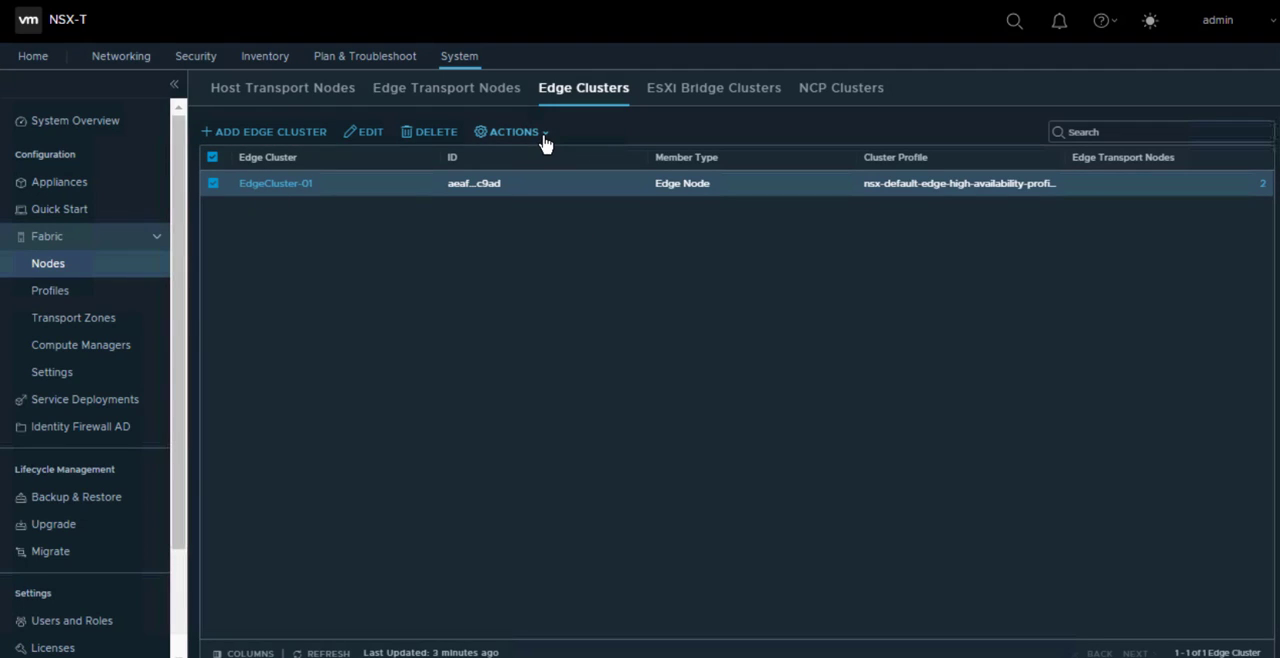
pyautogui.click(512, 132)
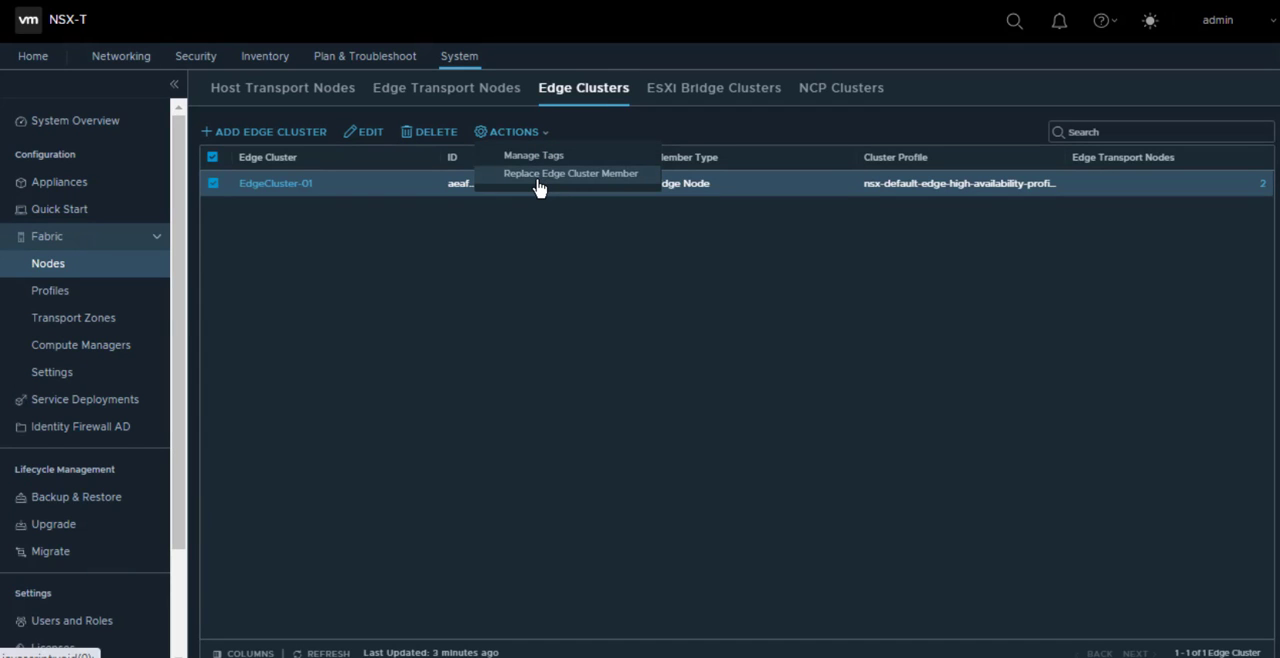
# Replace Edge Cluster Member: swap edgenode-02a with edgenode-03a in EdgeCluster-01 and save
pyautogui.click(570, 174)
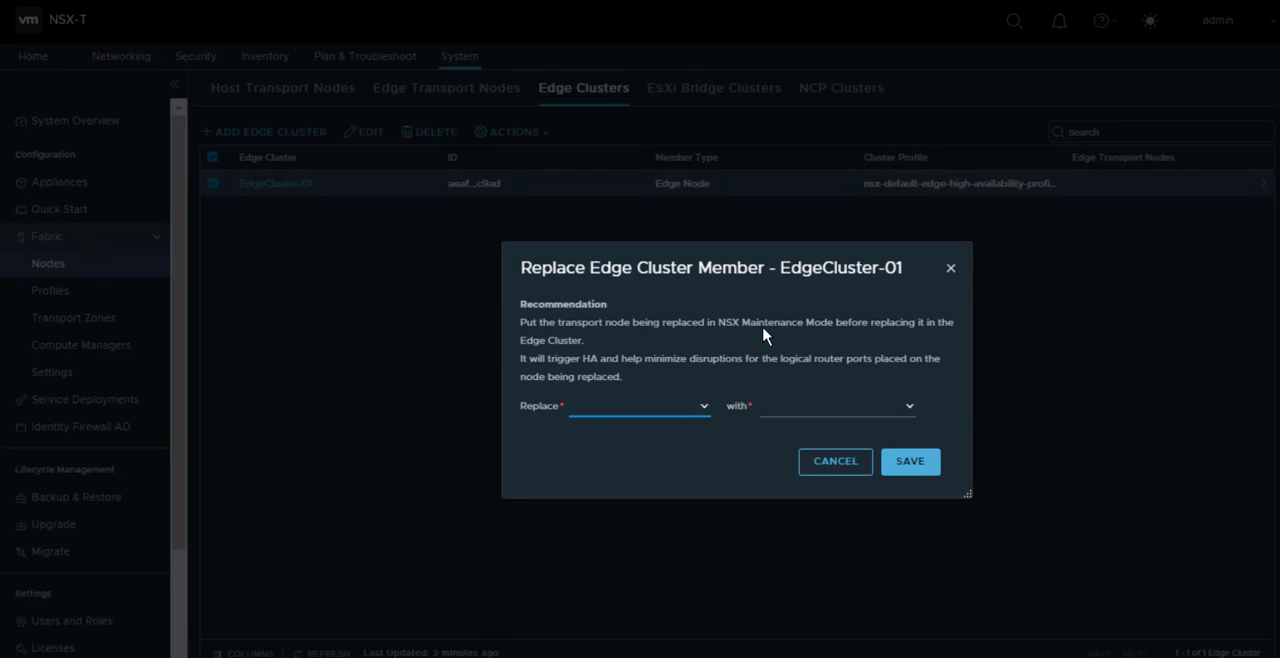
pyautogui.moveTo(588, 376)
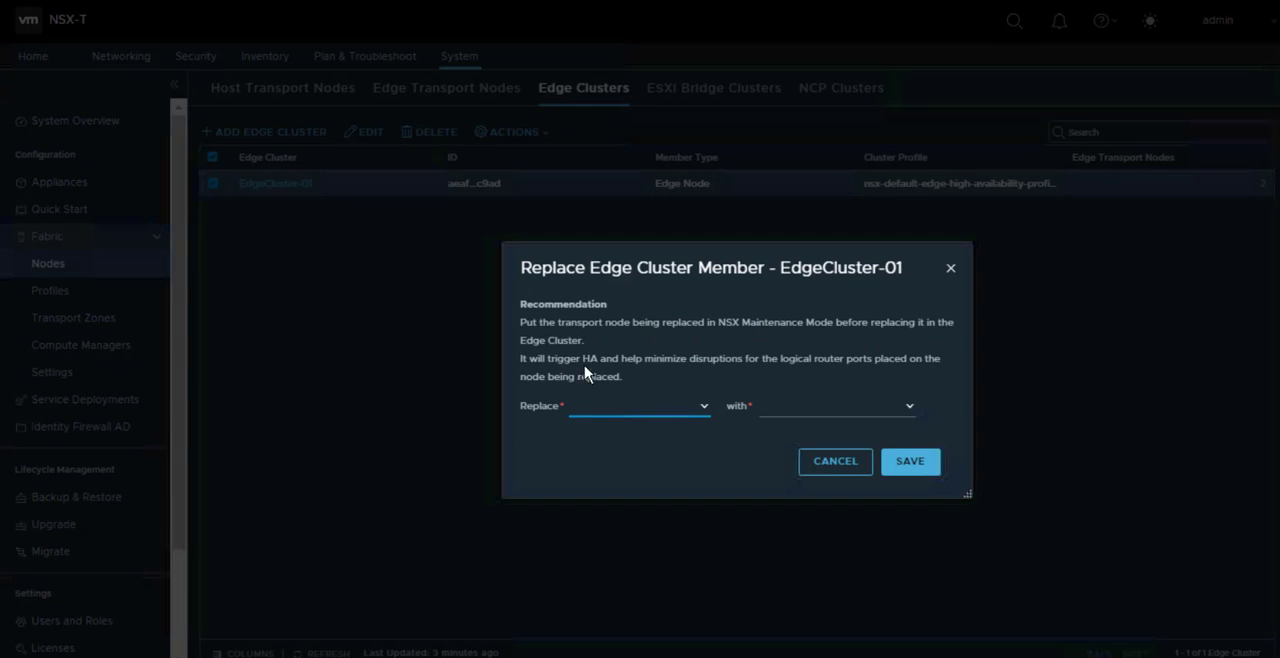
pyautogui.moveTo(700, 372)
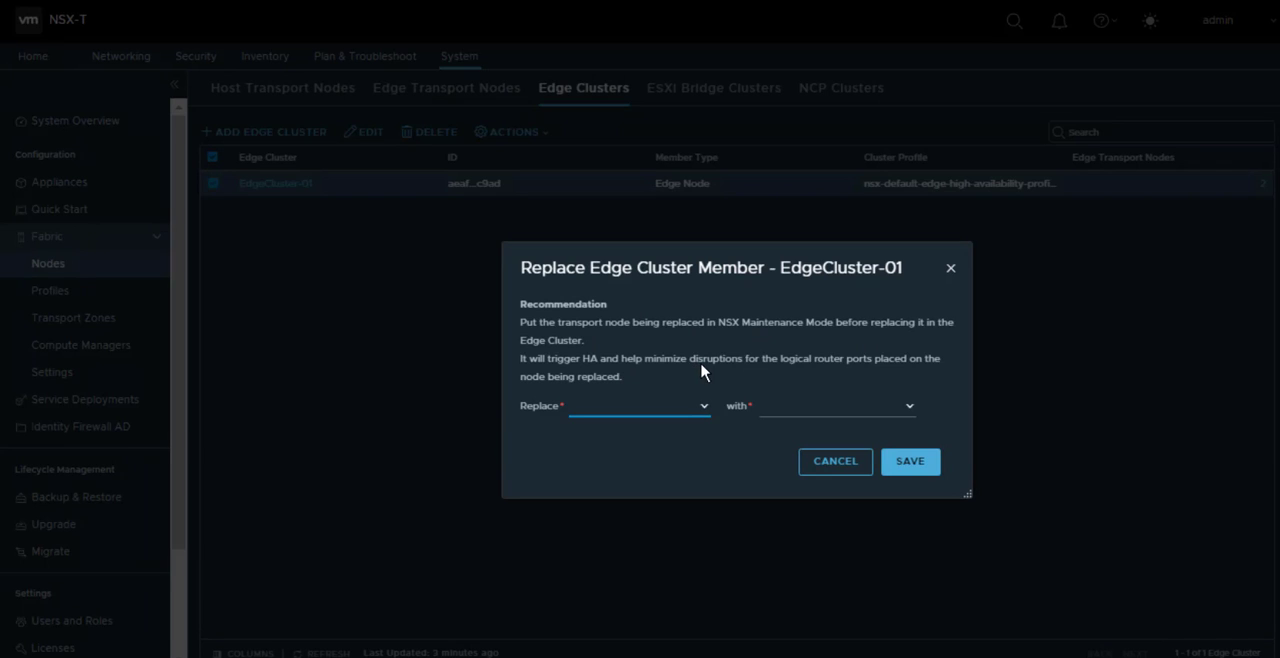
pyautogui.moveTo(628, 380)
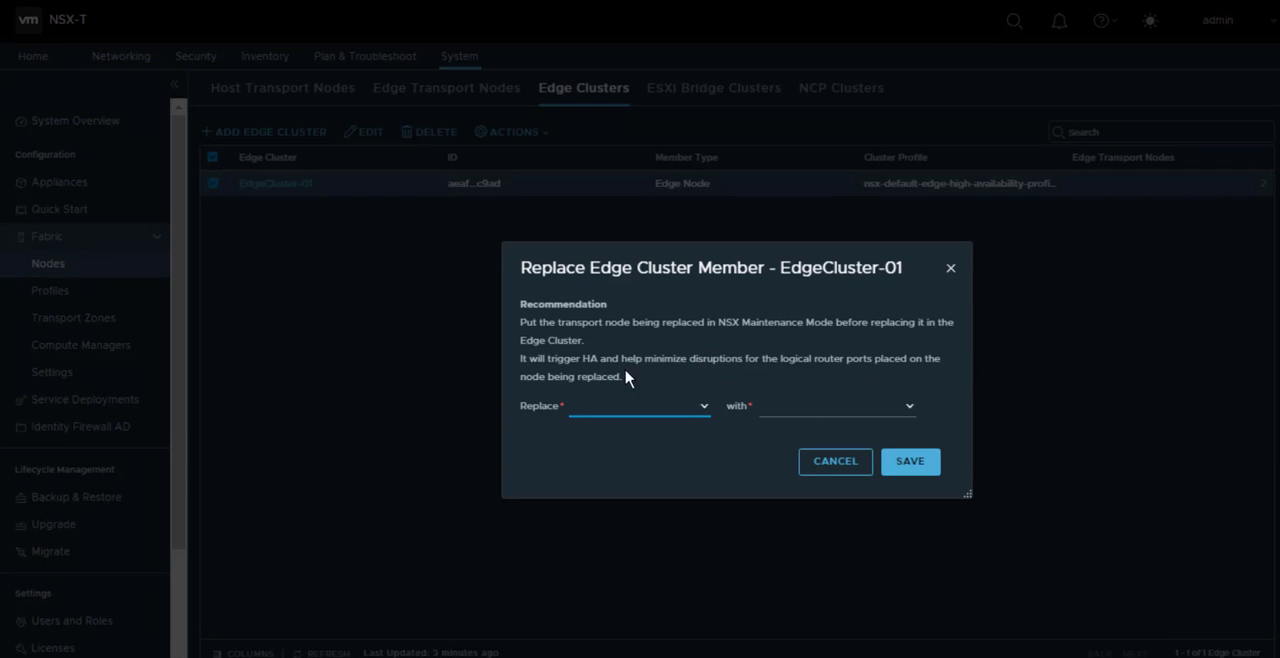
pyautogui.moveTo(708, 412)
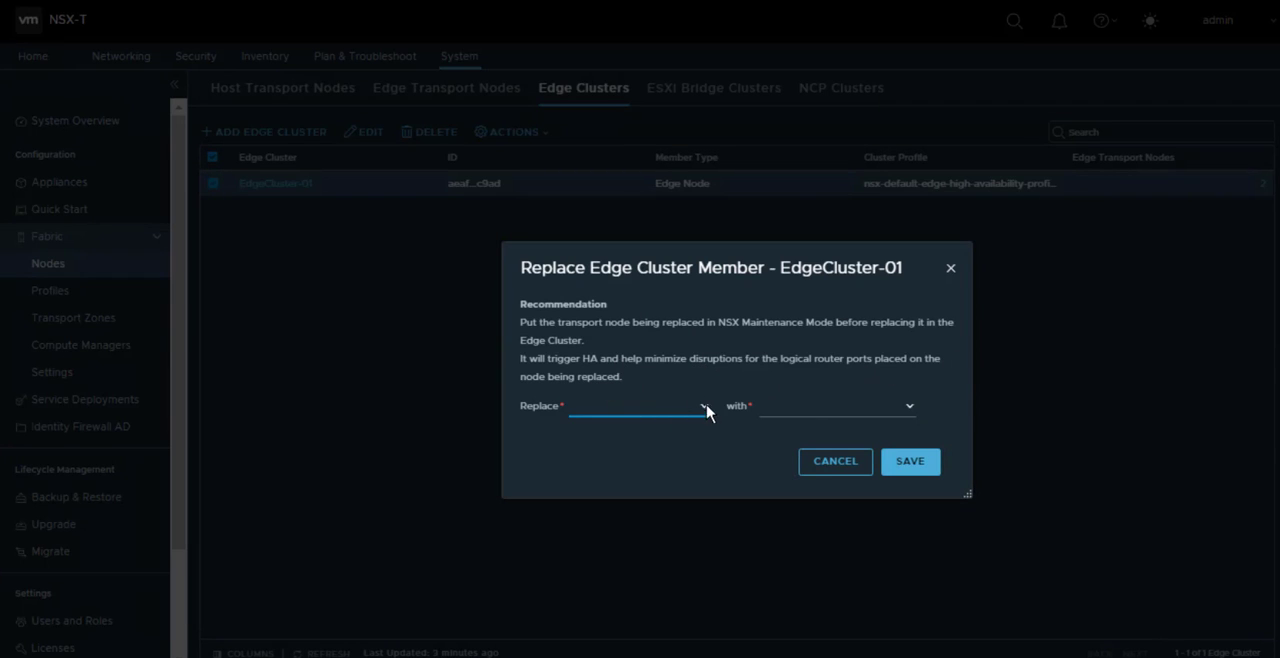
pyautogui.click(636, 404)
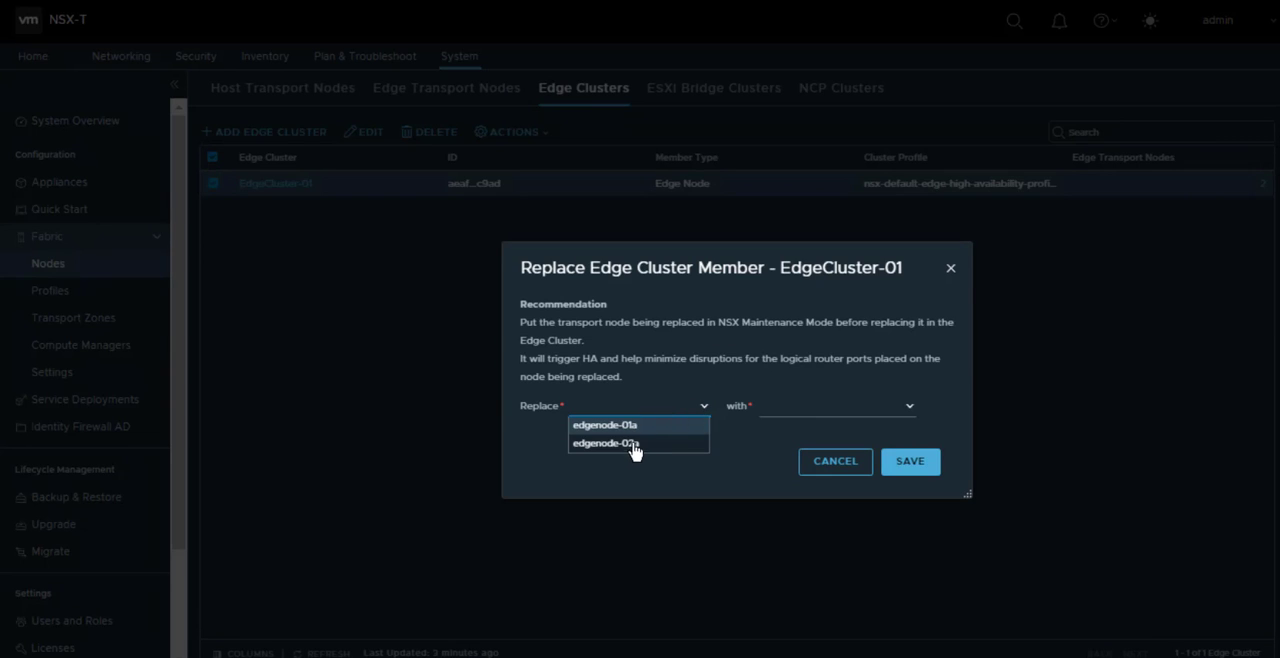
pyautogui.click(604, 444)
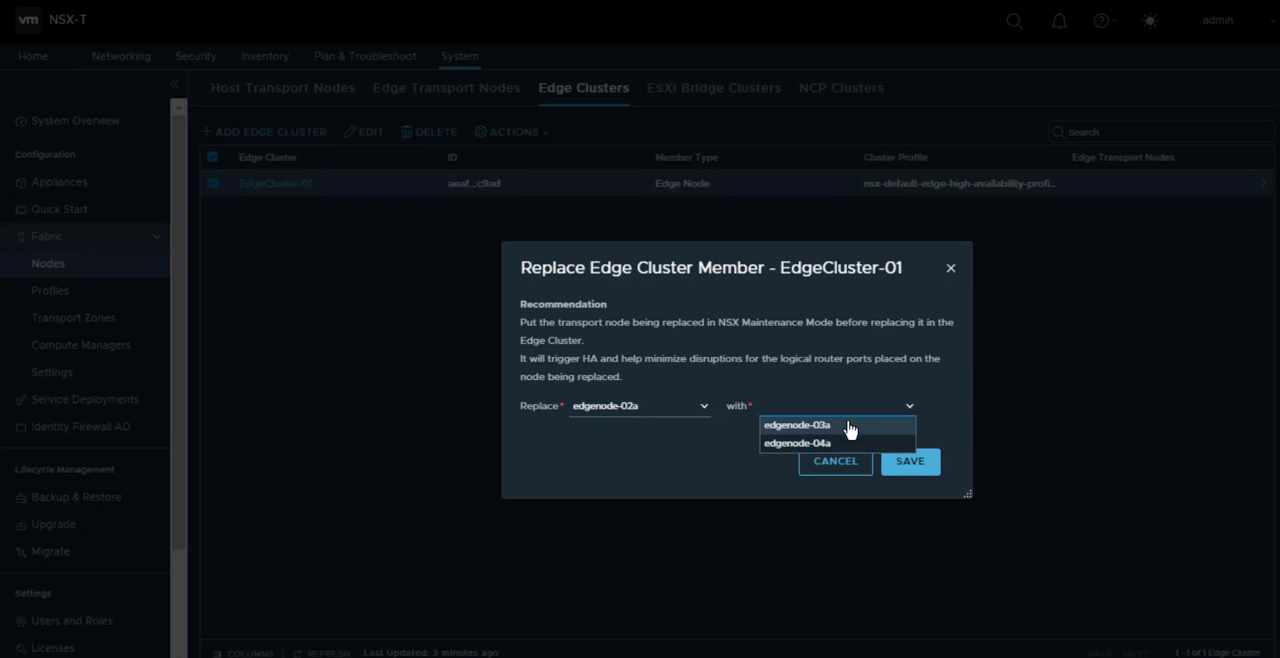
pyautogui.click(796, 424)
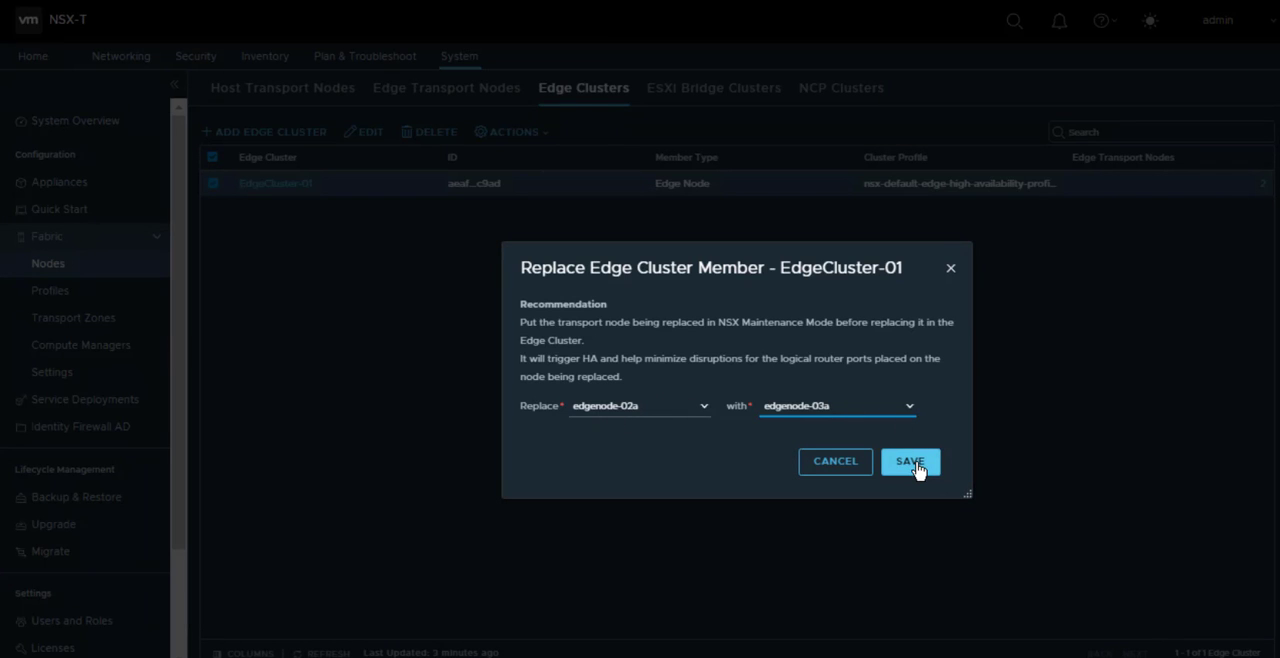
pyautogui.click(908, 460)
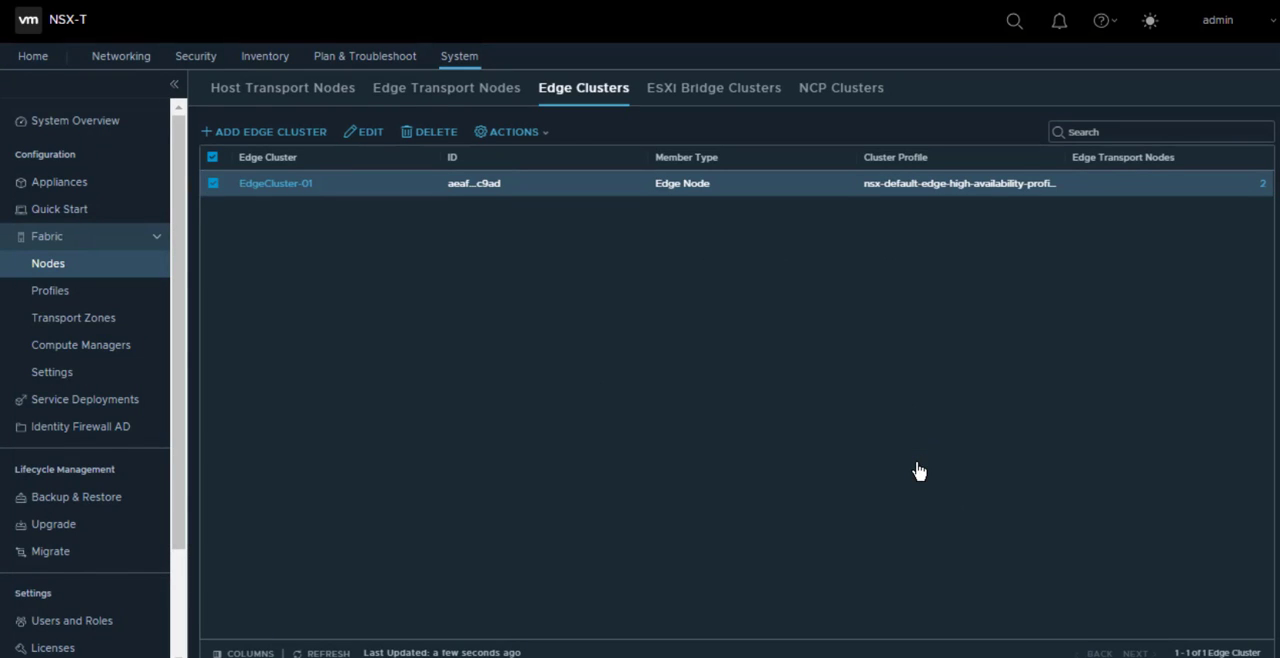
pyautogui.moveTo(444, 92)
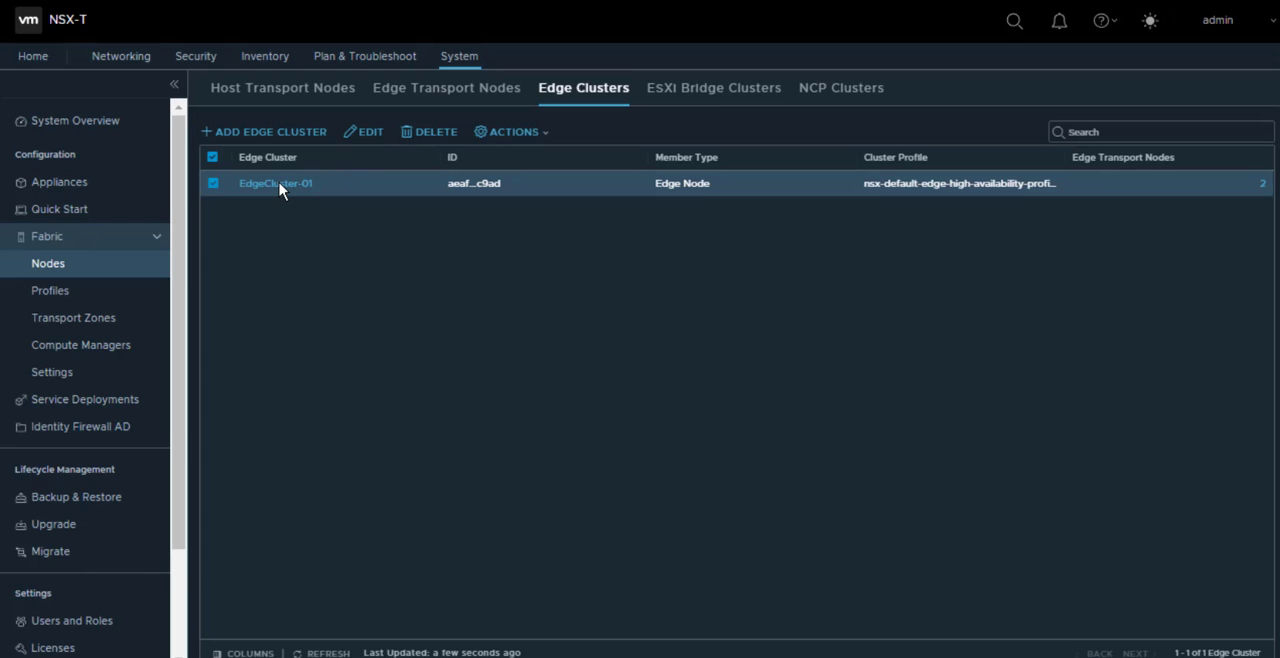
# Check EdgeCluster-01 now lists edgenode-01a and edgenode-03a, then return to Edge Transport Nodes
pyautogui.click(276, 184)
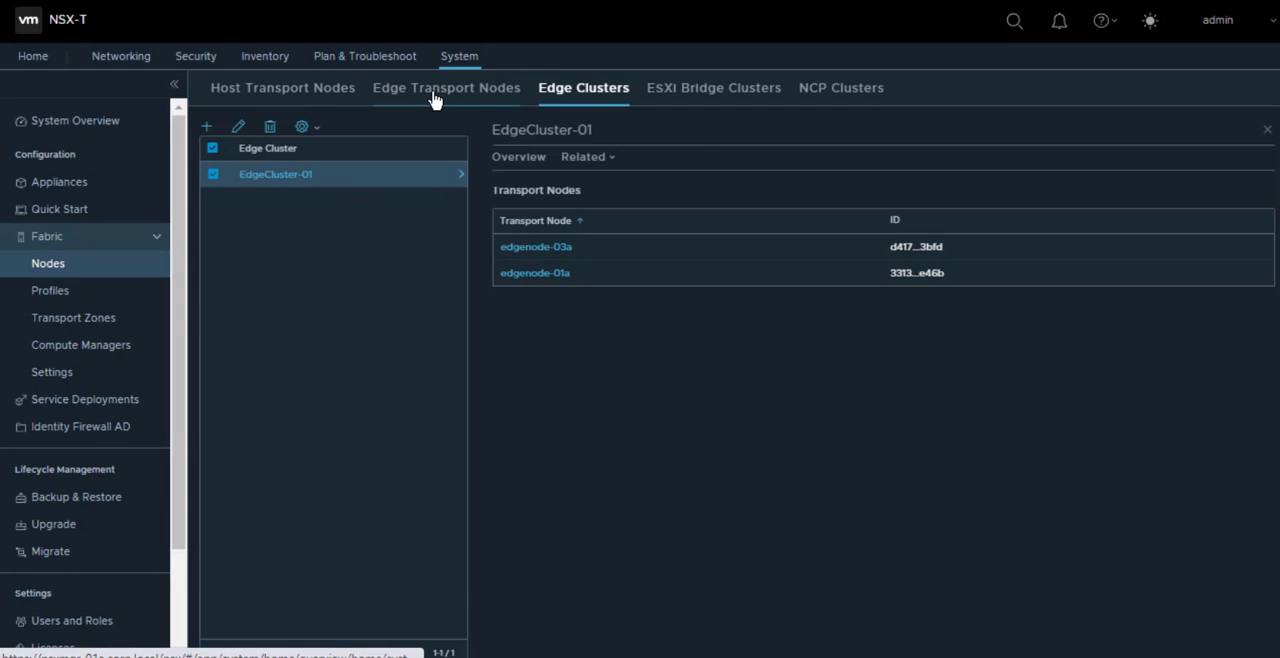
pyautogui.click(446, 88)
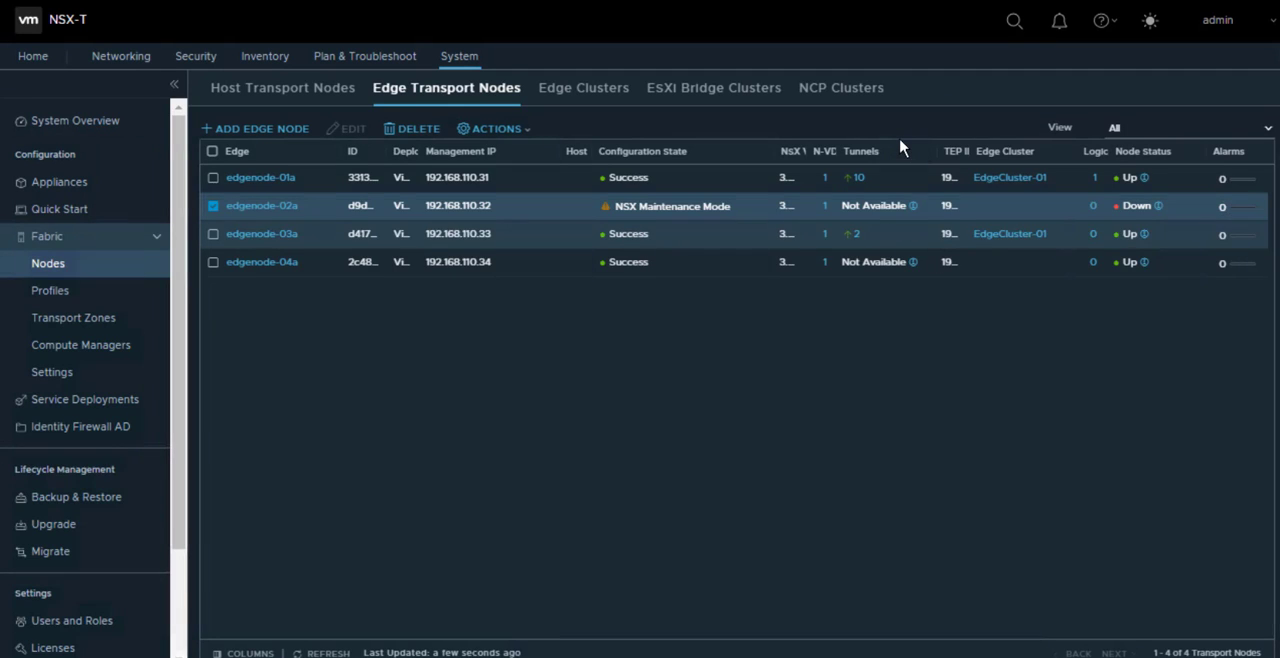
pyautogui.moveTo(1000, 226)
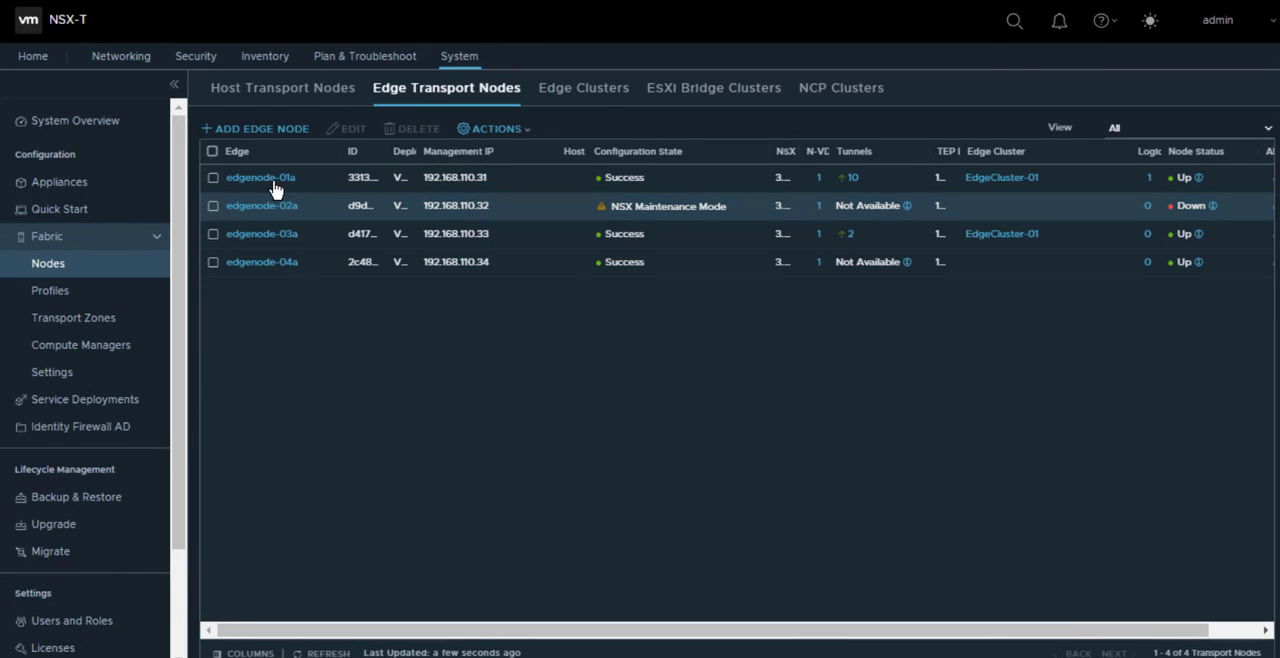
pyautogui.moveTo(1010, 180)
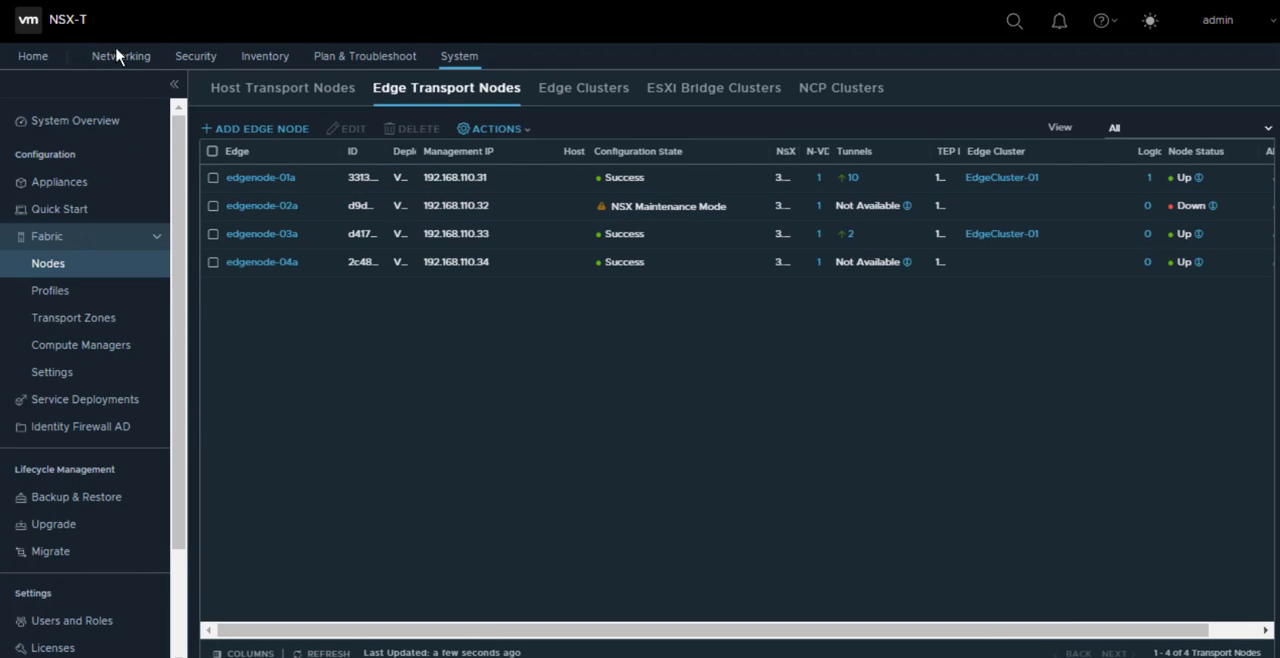
# View Networking > Tier-0 Gateways, where T0-GW-01 shows Active Active mode and Success status
pyautogui.click(120, 56)
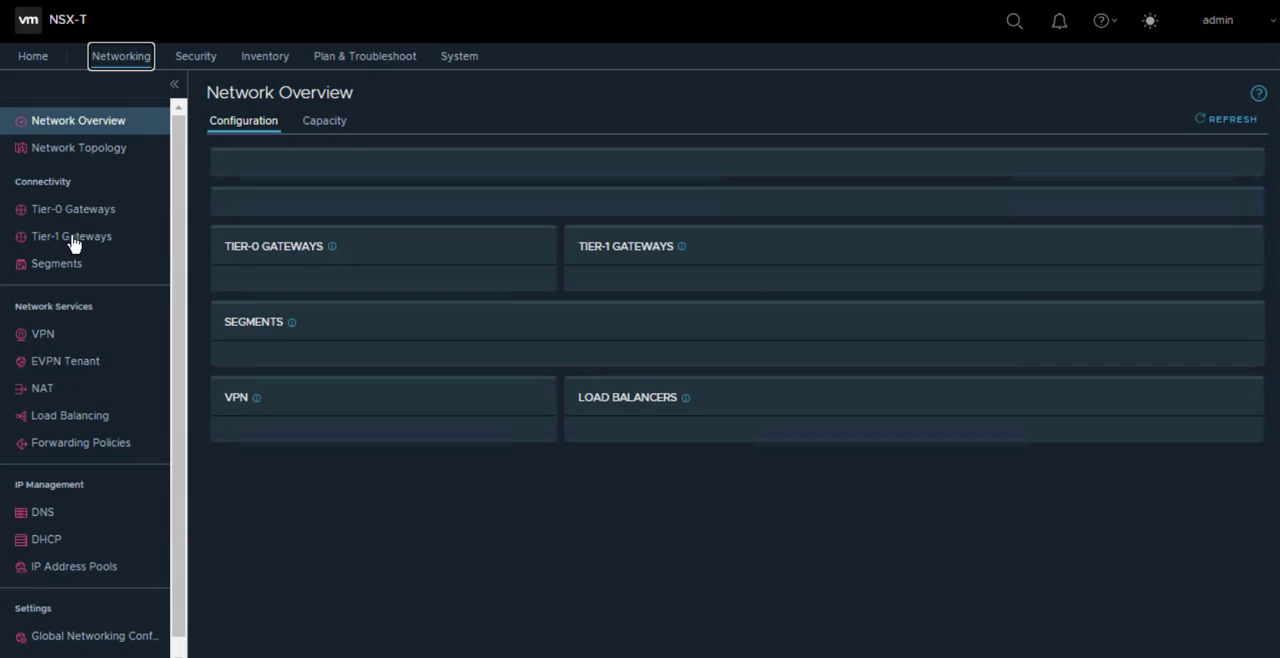
pyautogui.click(72, 208)
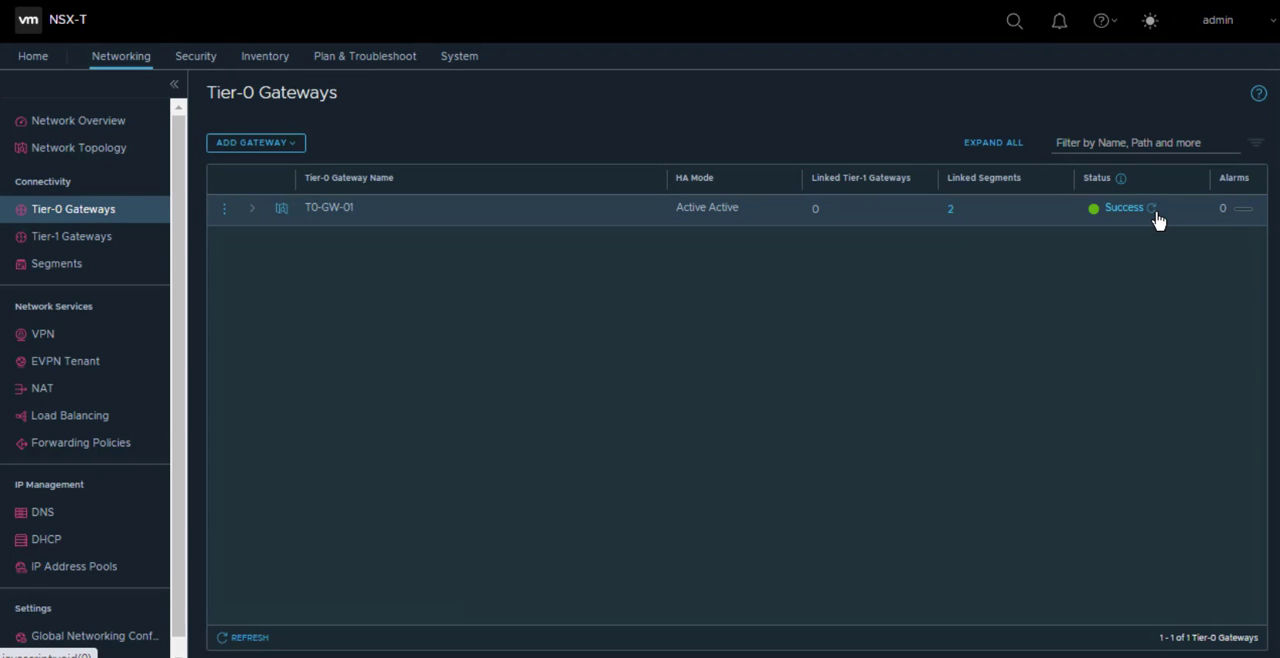
pyautogui.moveTo(810, 160)
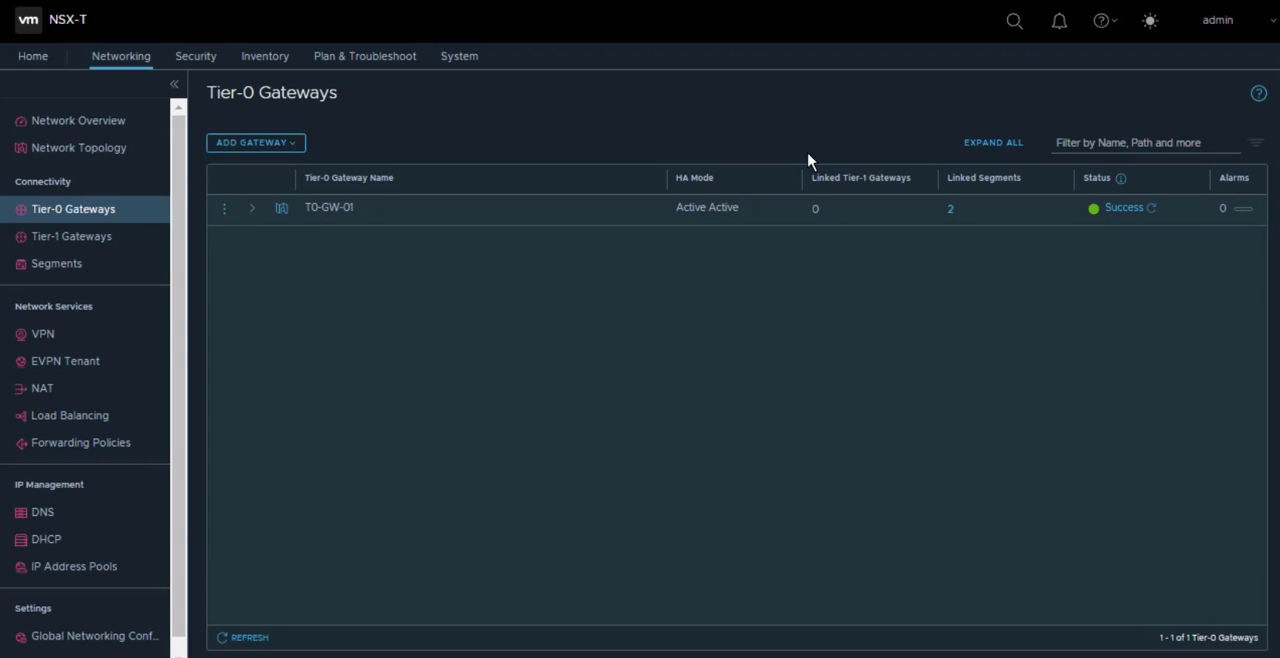
pyautogui.moveTo(458, 76)
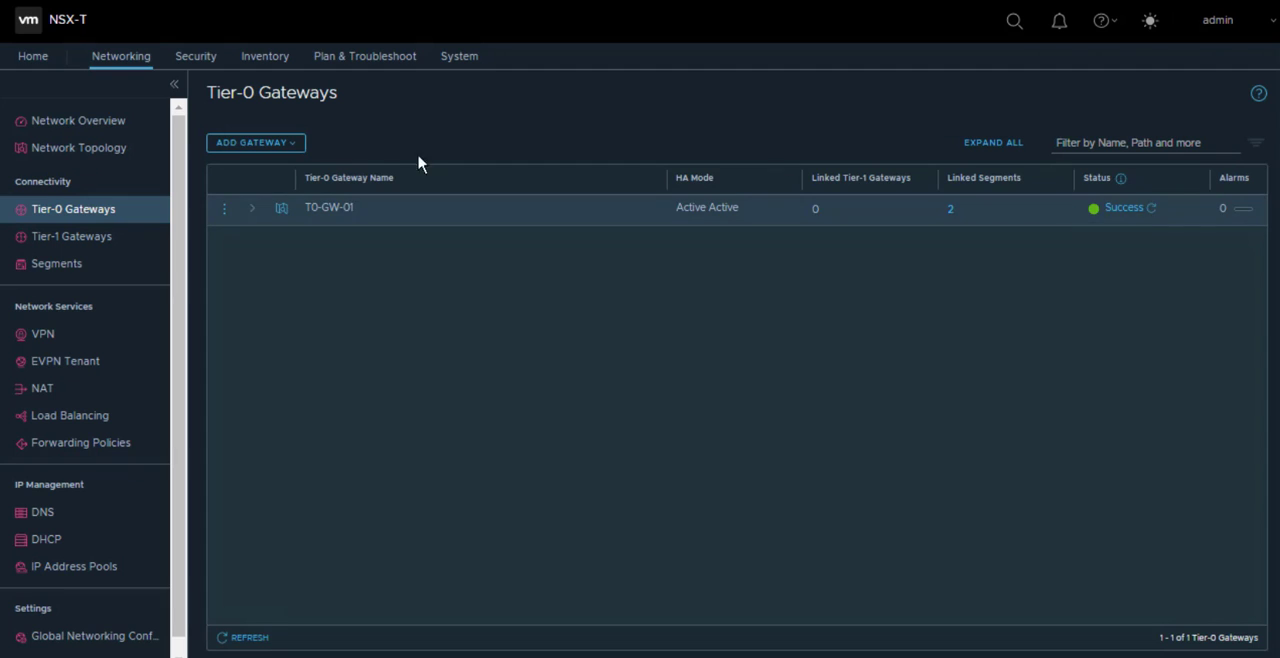
pyautogui.moveTo(460, 56)
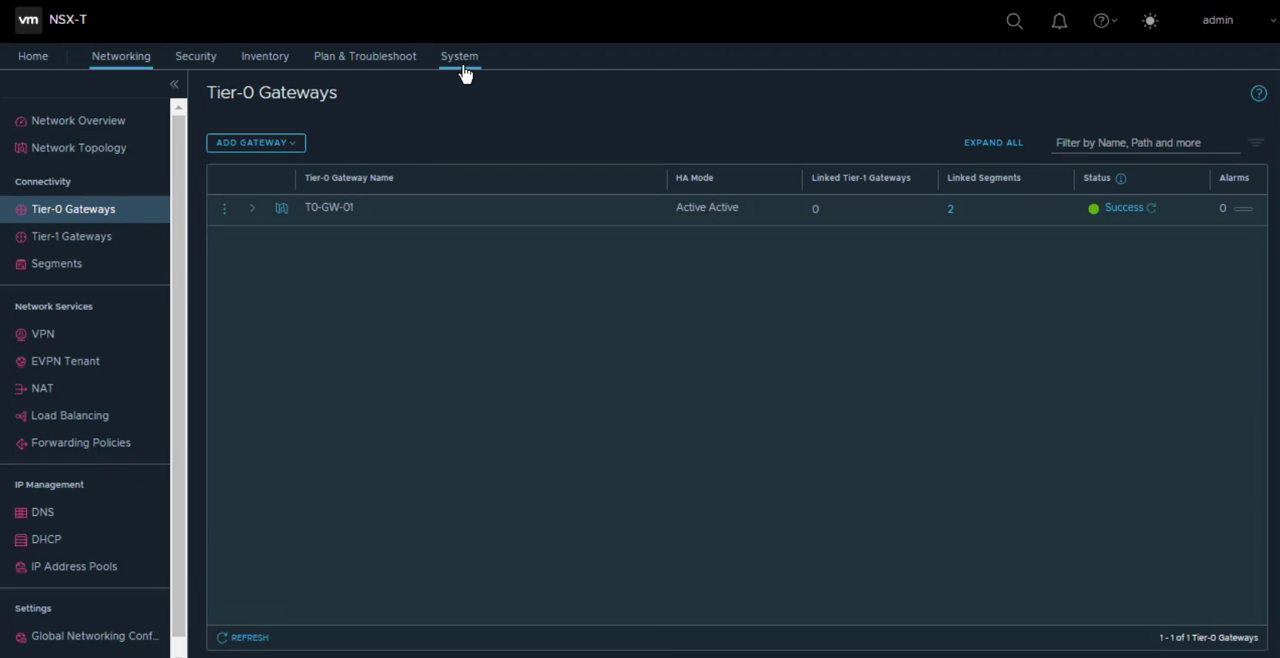
# Return to System > Edge Transport Nodes showing edgenode-03a in EdgeCluster-01 and edgenode-02a Down in maintenance
pyautogui.click(460, 56)
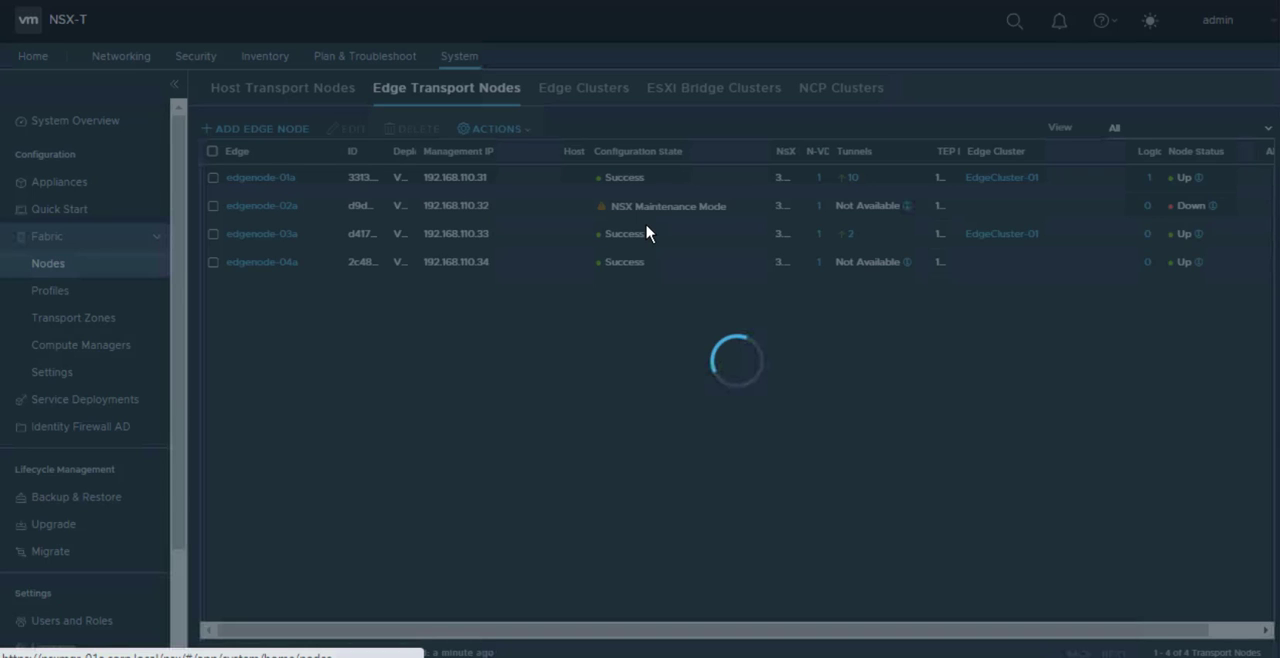
pyautogui.click(282, 88)
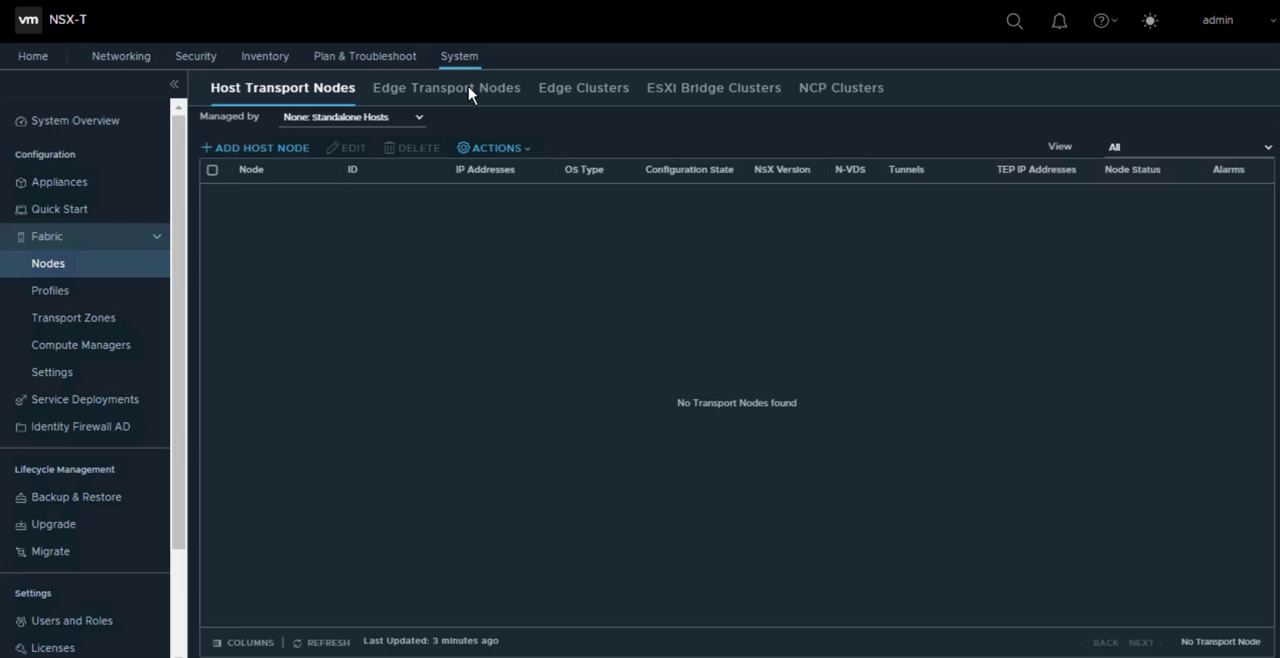
pyautogui.click(446, 88)
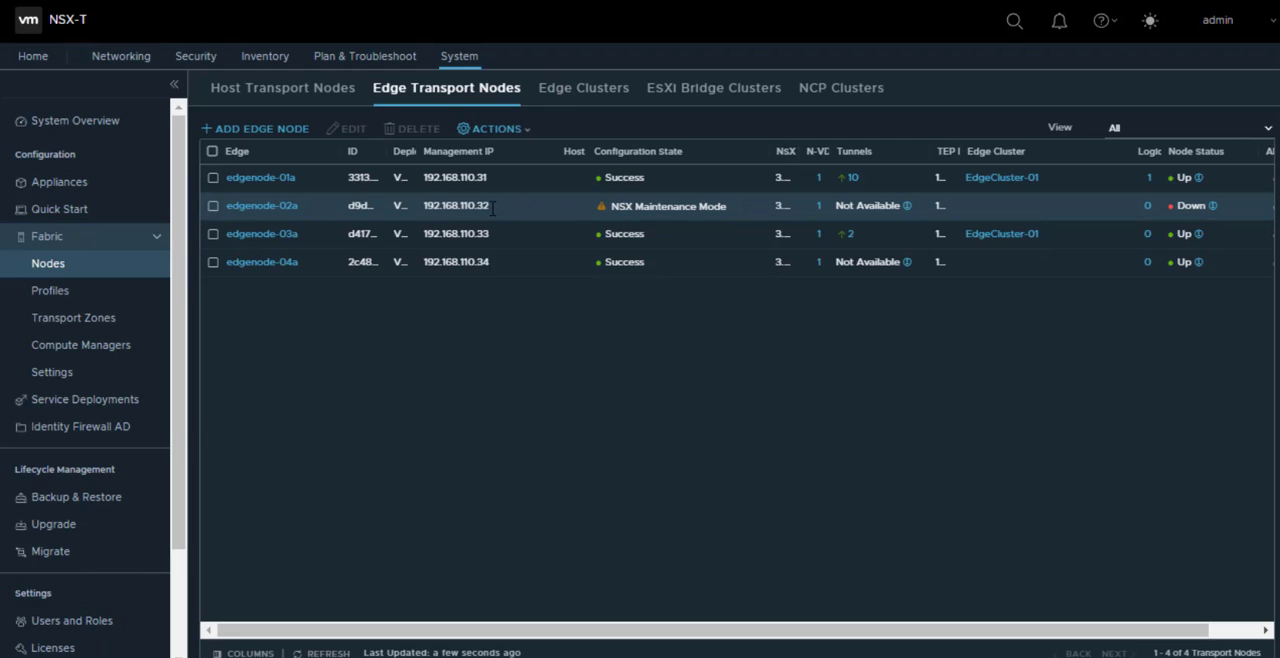
pyautogui.moveTo(374, 204)
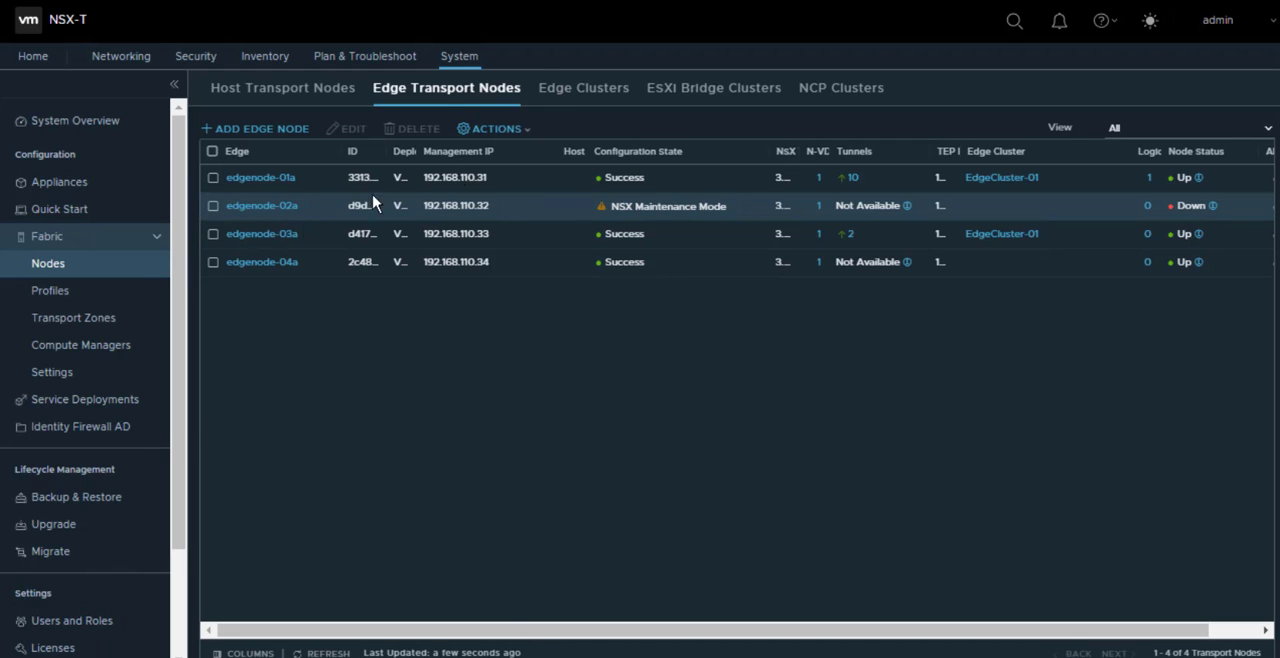